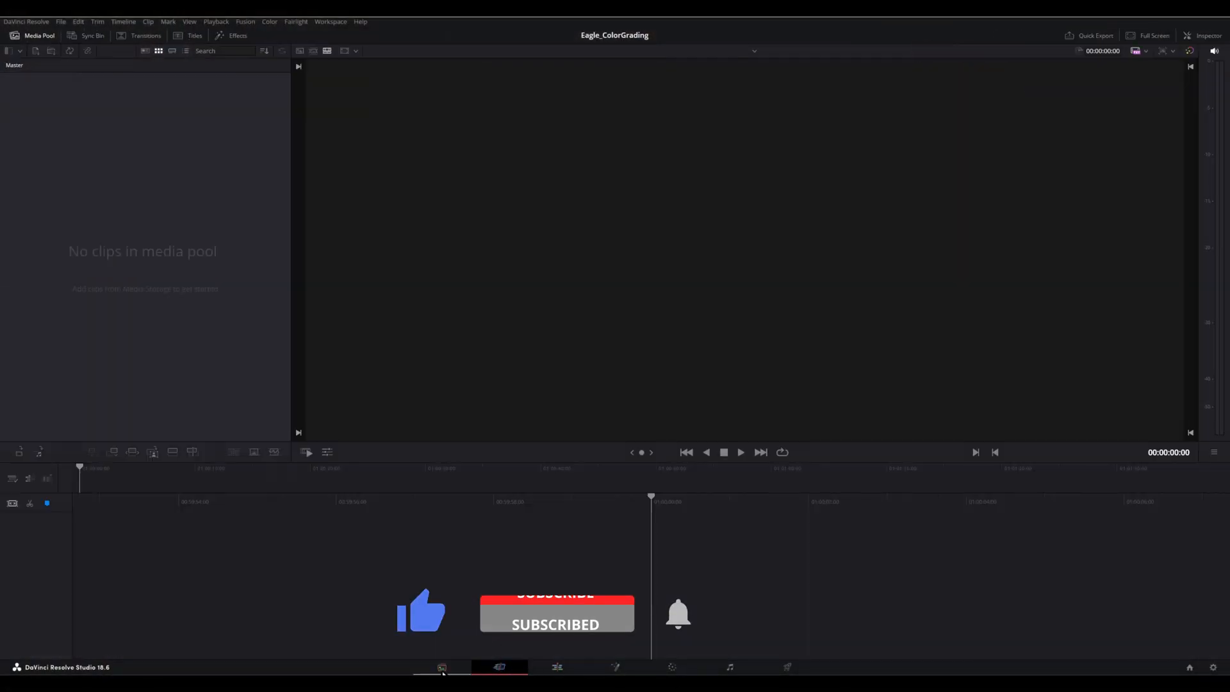
Step: Import the eagle clip into the Media Pool via Import Media from the Edit page
left_click(442, 668)
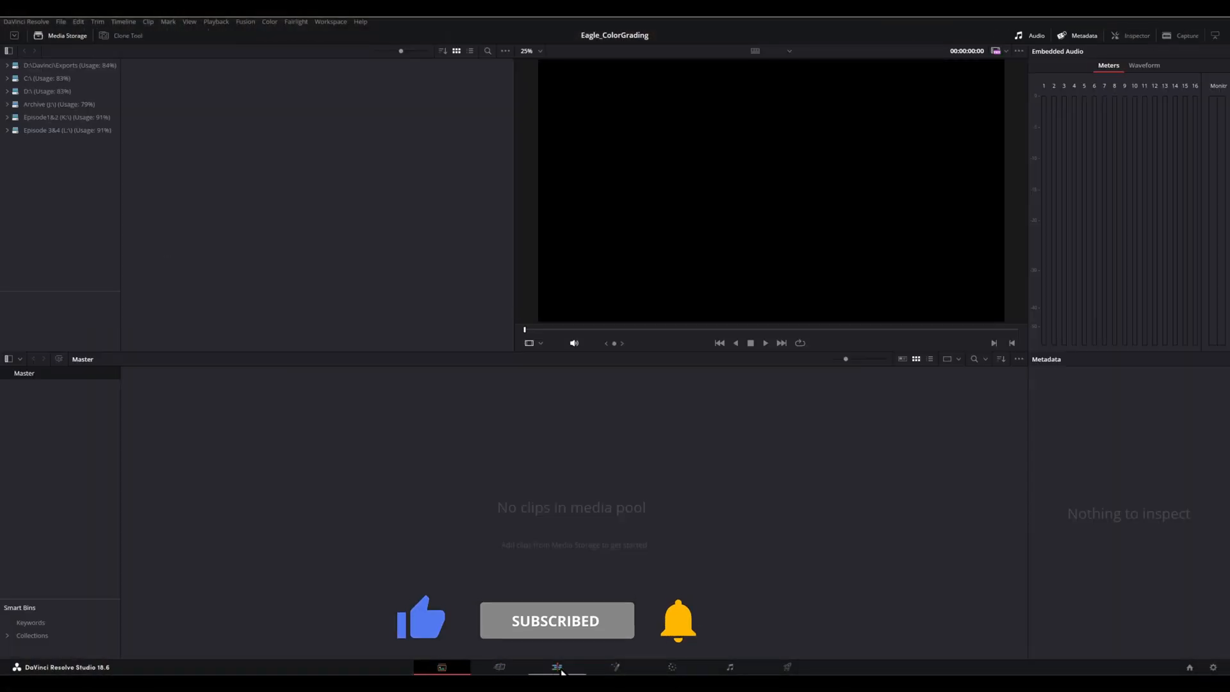
left_click(557, 668)
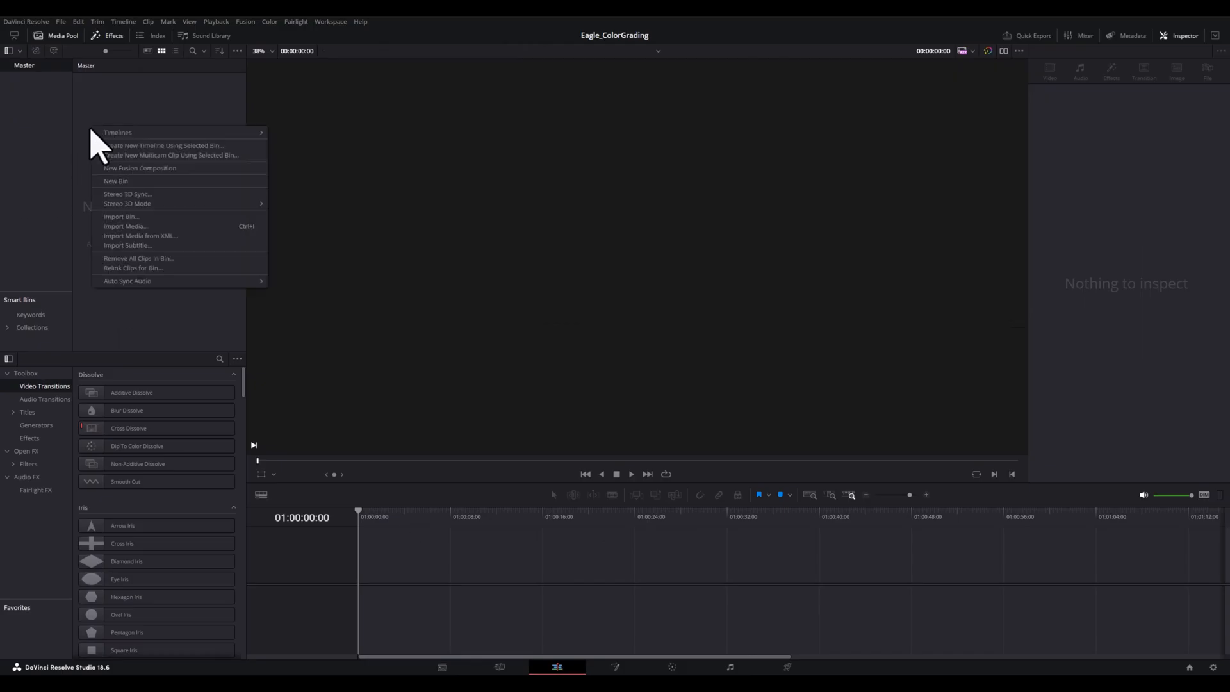
mouse_move(67, 44)
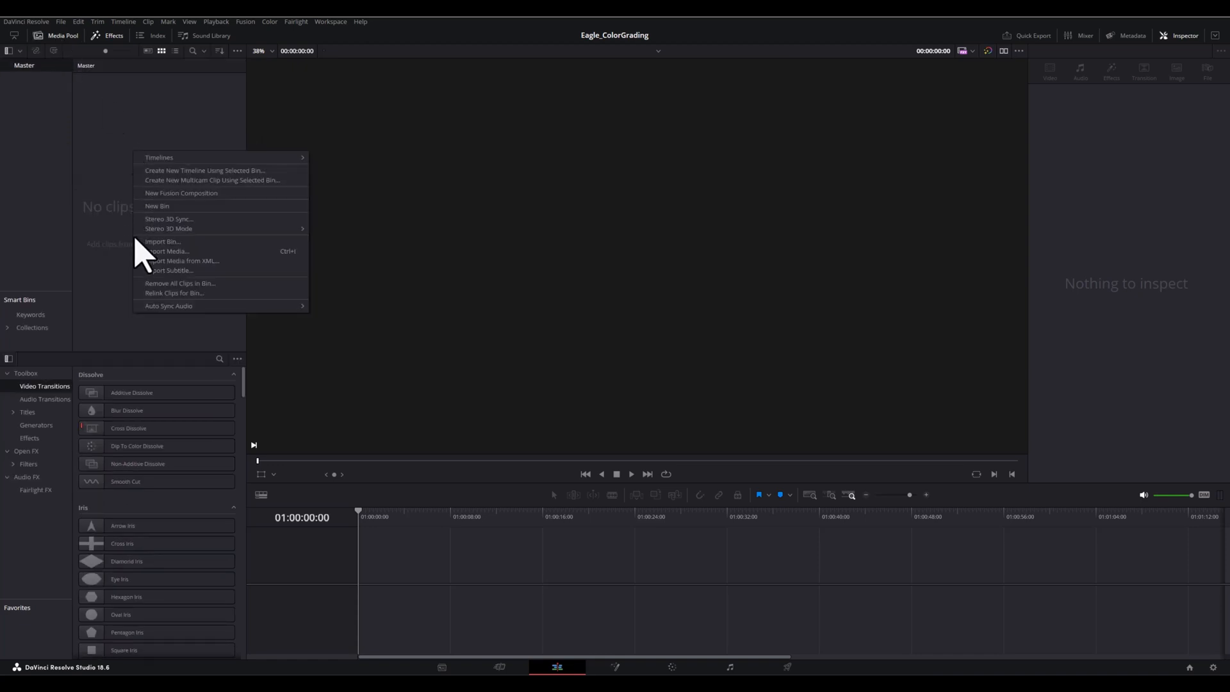
left_click(167, 251)
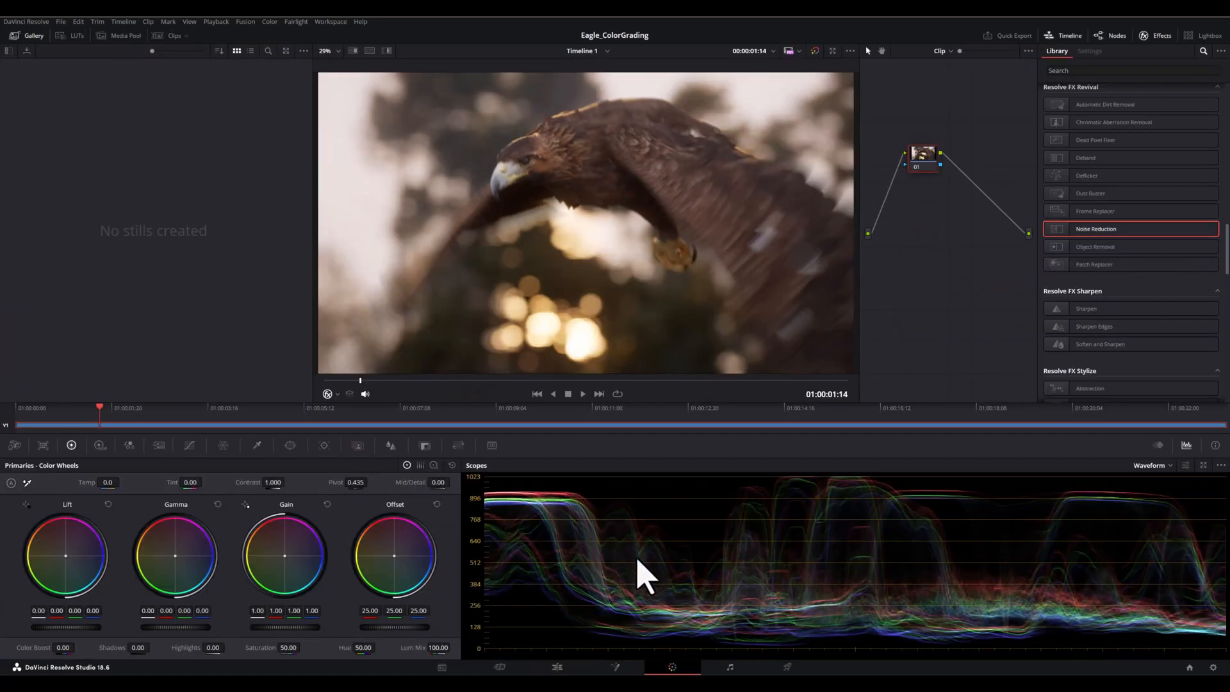
mouse_move(543, 486)
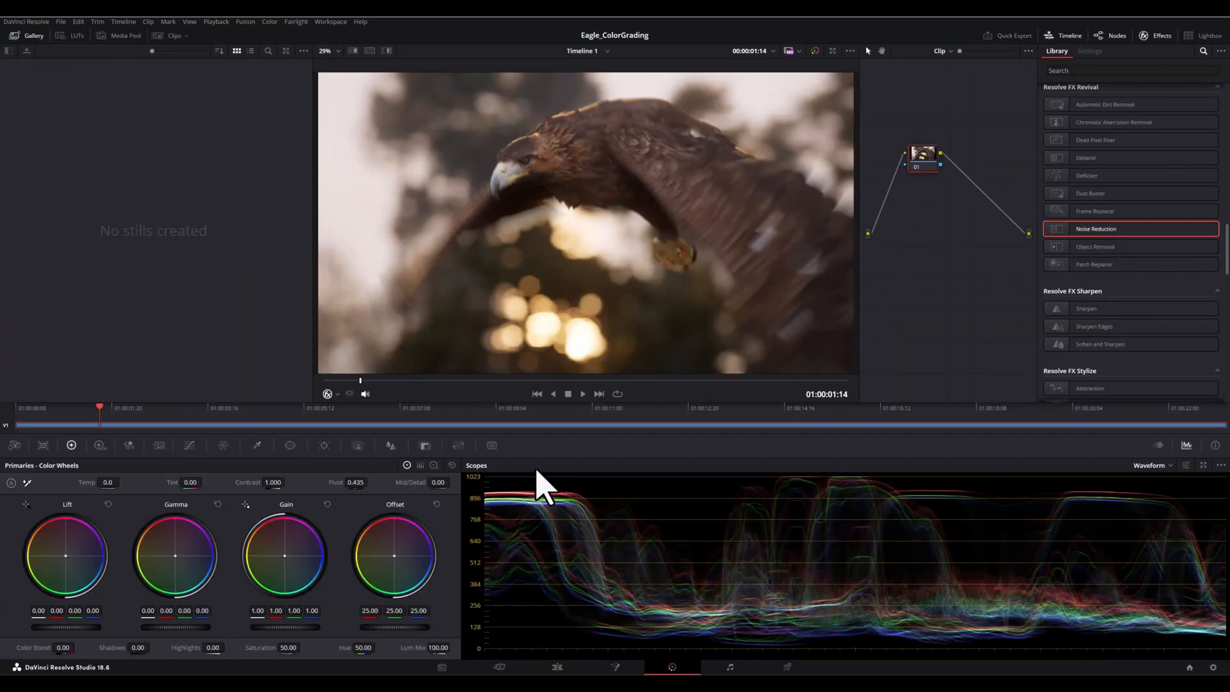
mouse_move(949, 291)
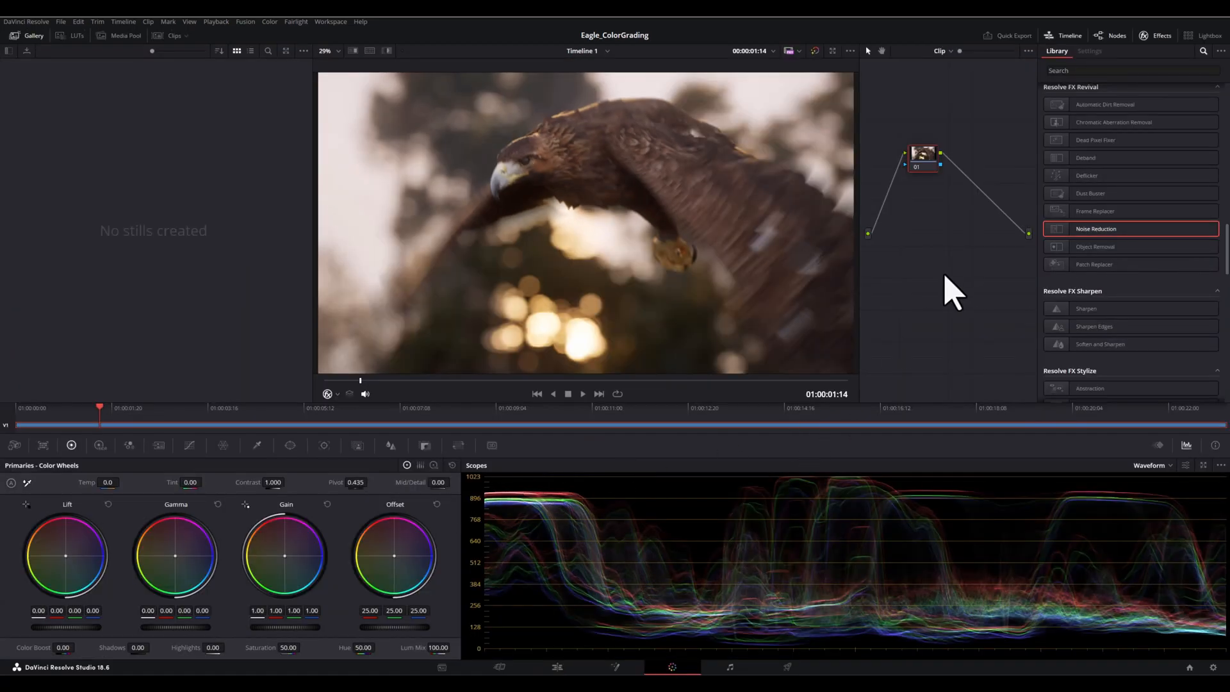
mouse_move(973, 244)
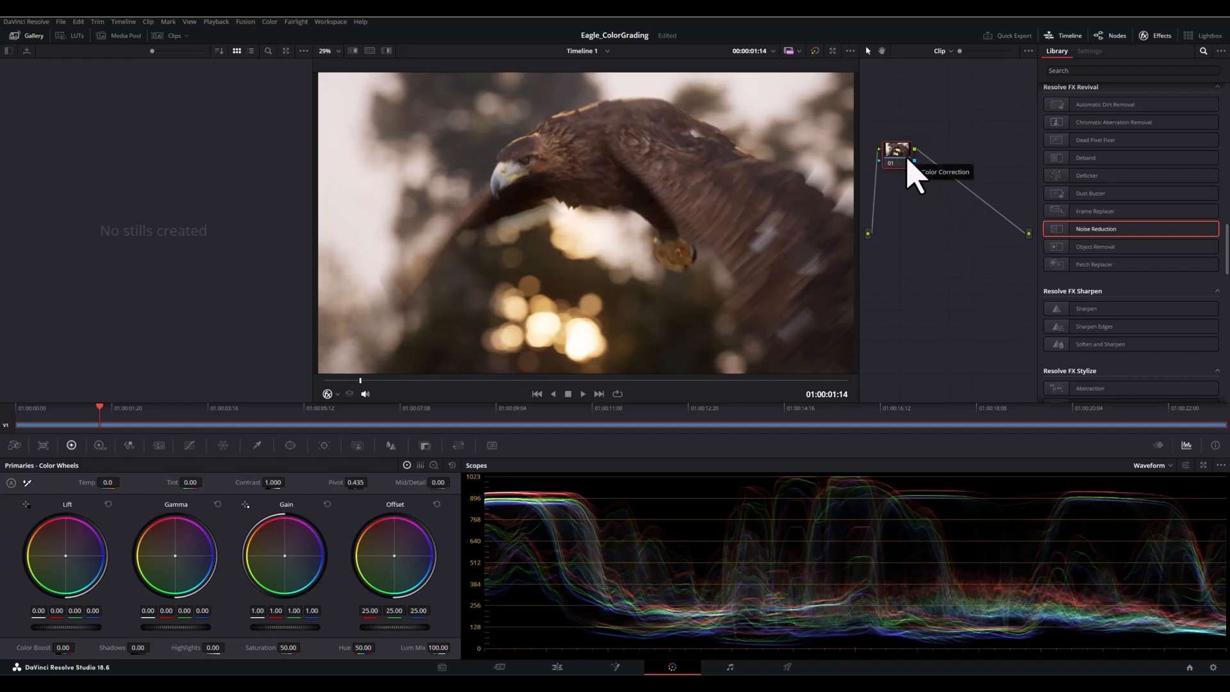
mouse_move(909, 192)
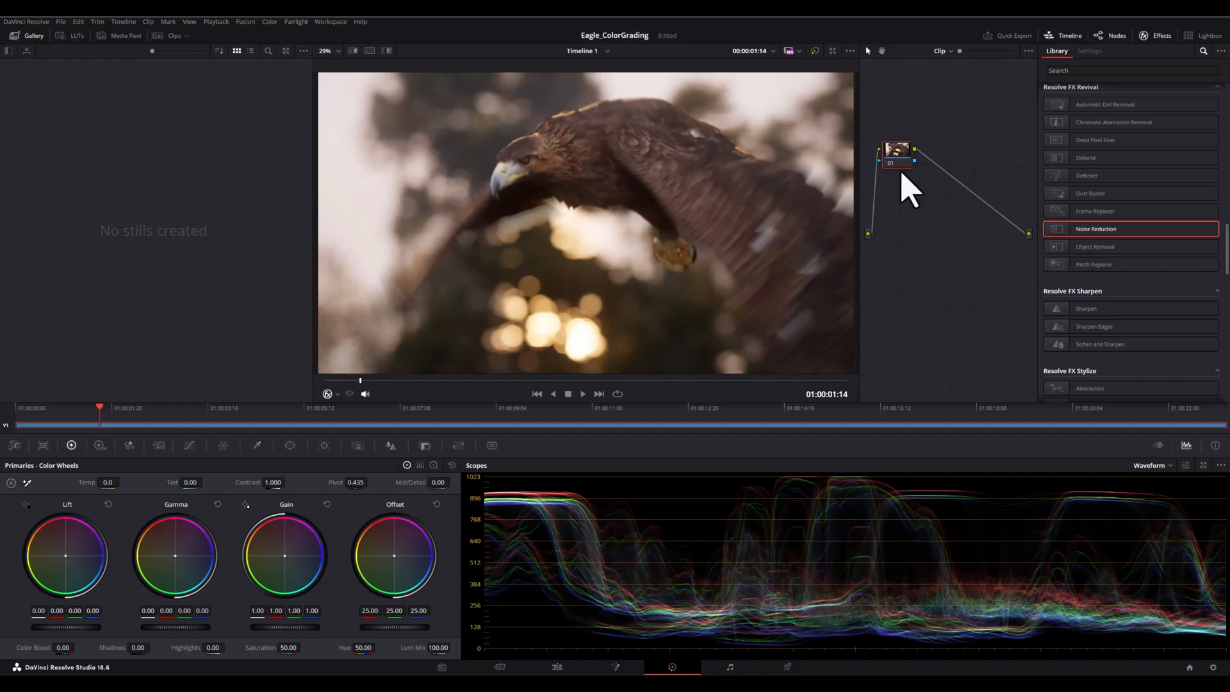
right_click(910, 196)
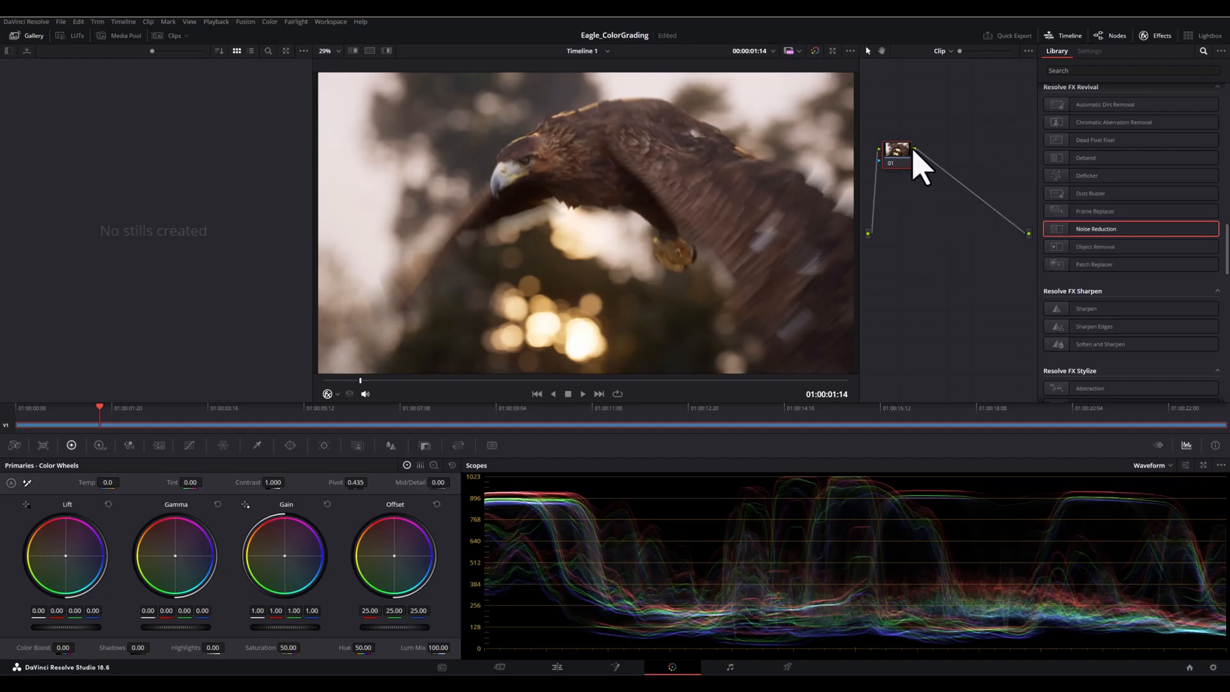
mouse_move(918, 165)
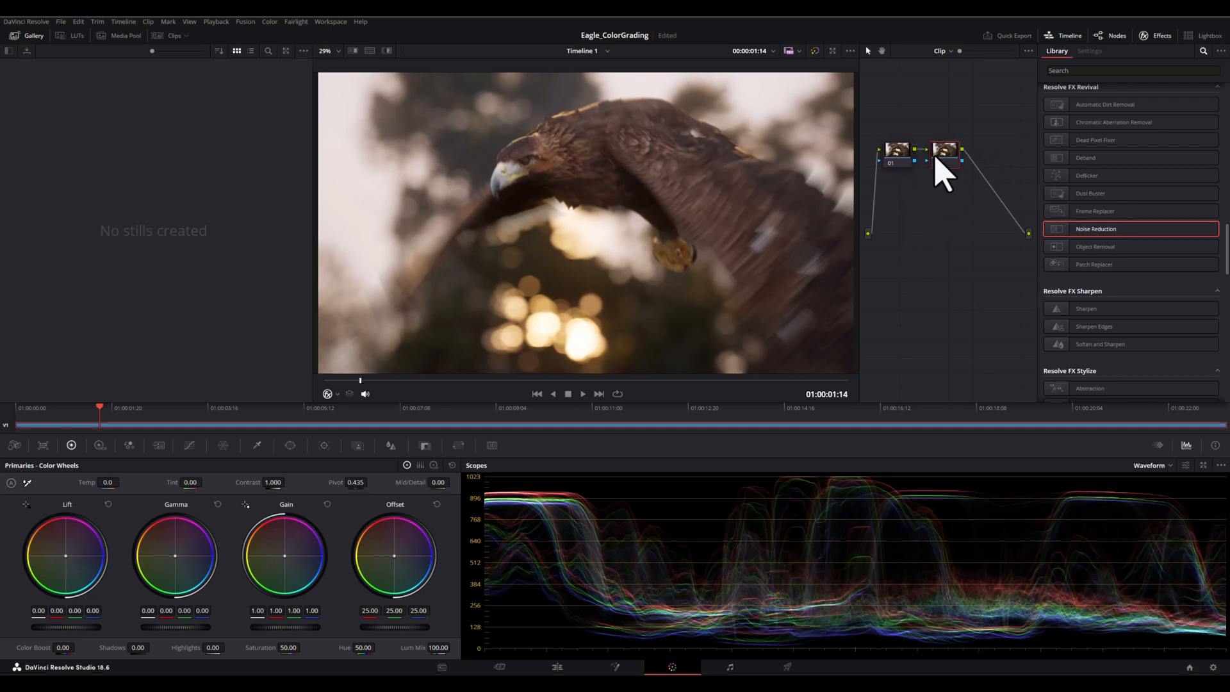
left_click(944, 151)
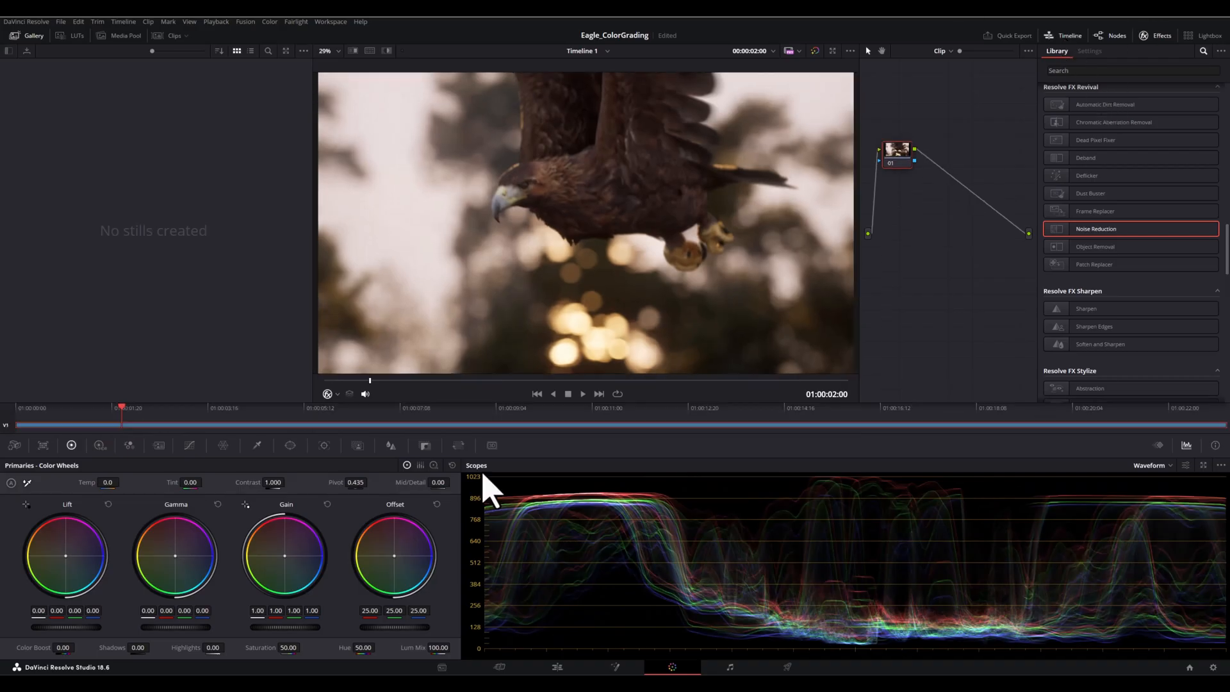
Step: Move the playhead to 01:00:05:12 where the eagle is perched on the branch
left_click(399, 408)
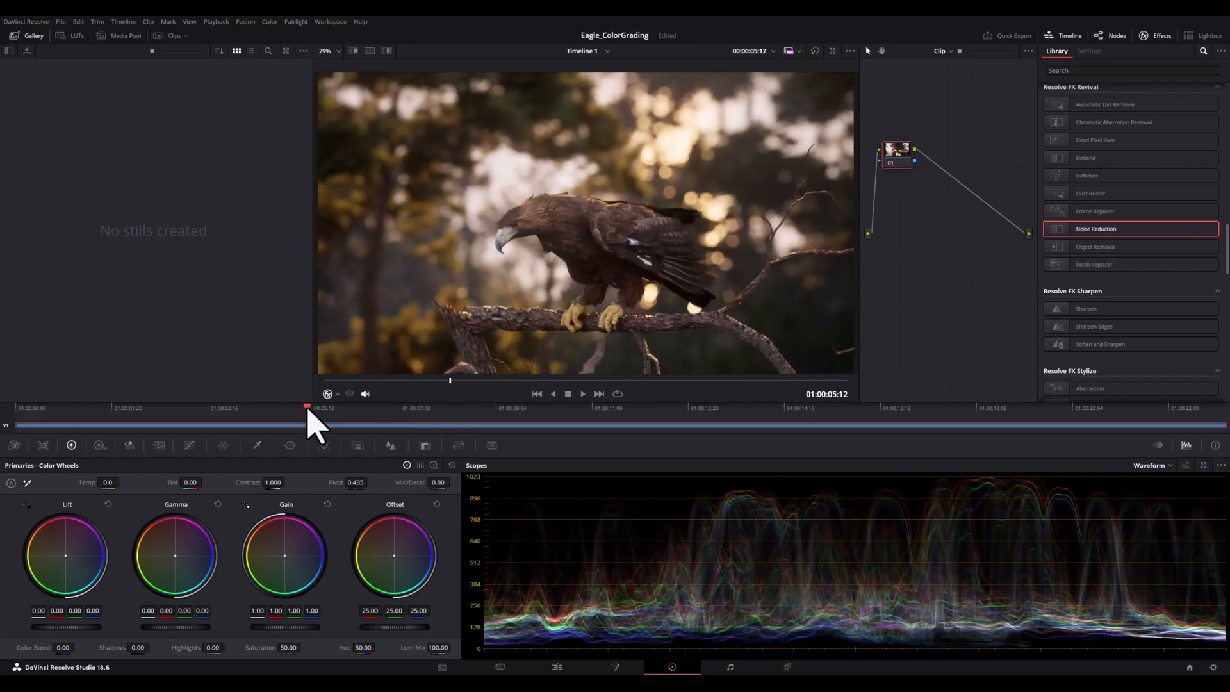
mouse_move(309, 483)
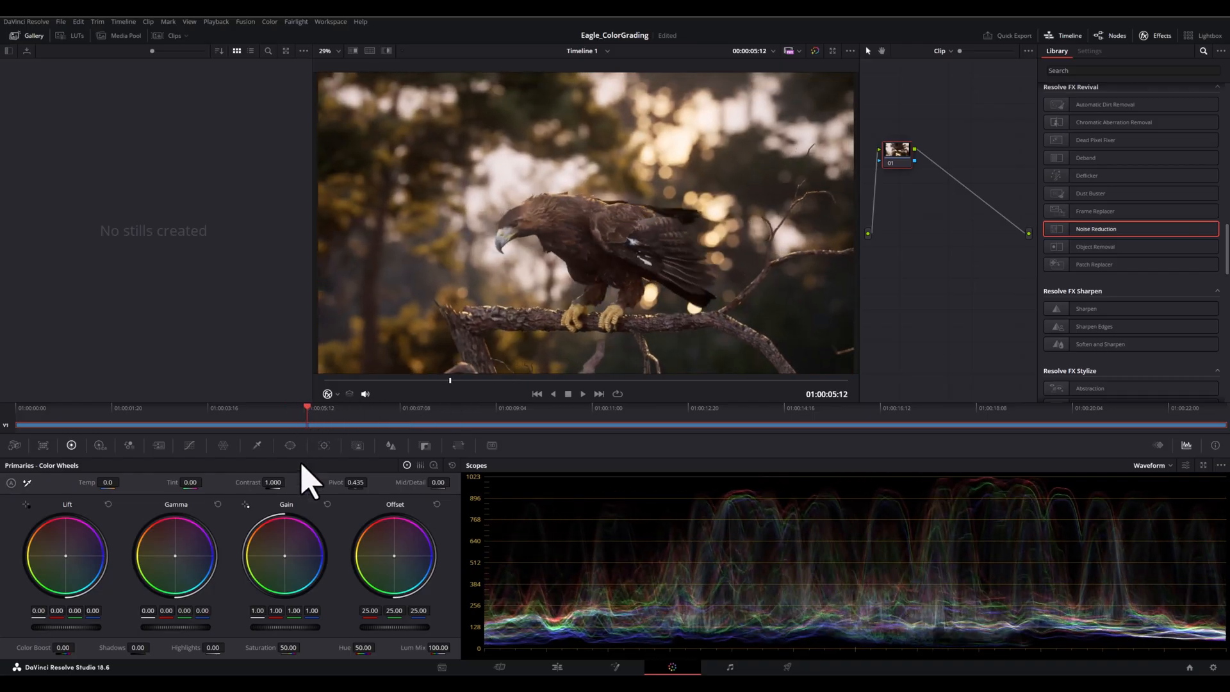
mouse_move(147, 584)
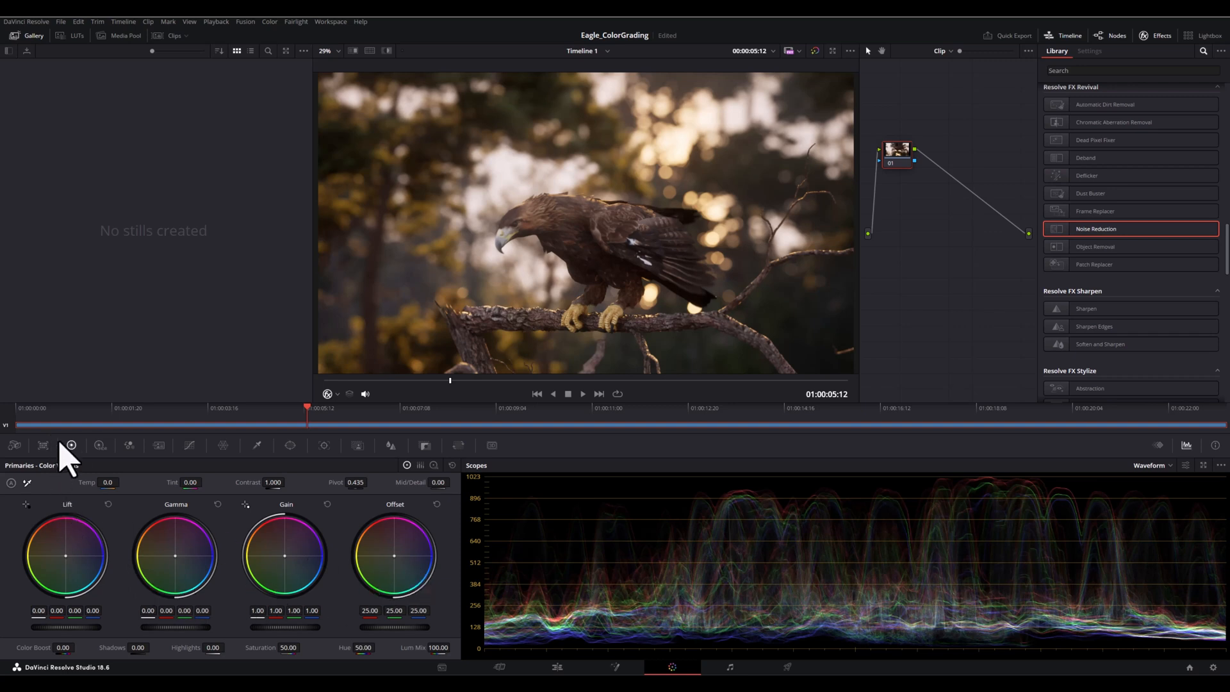
mouse_move(71, 444)
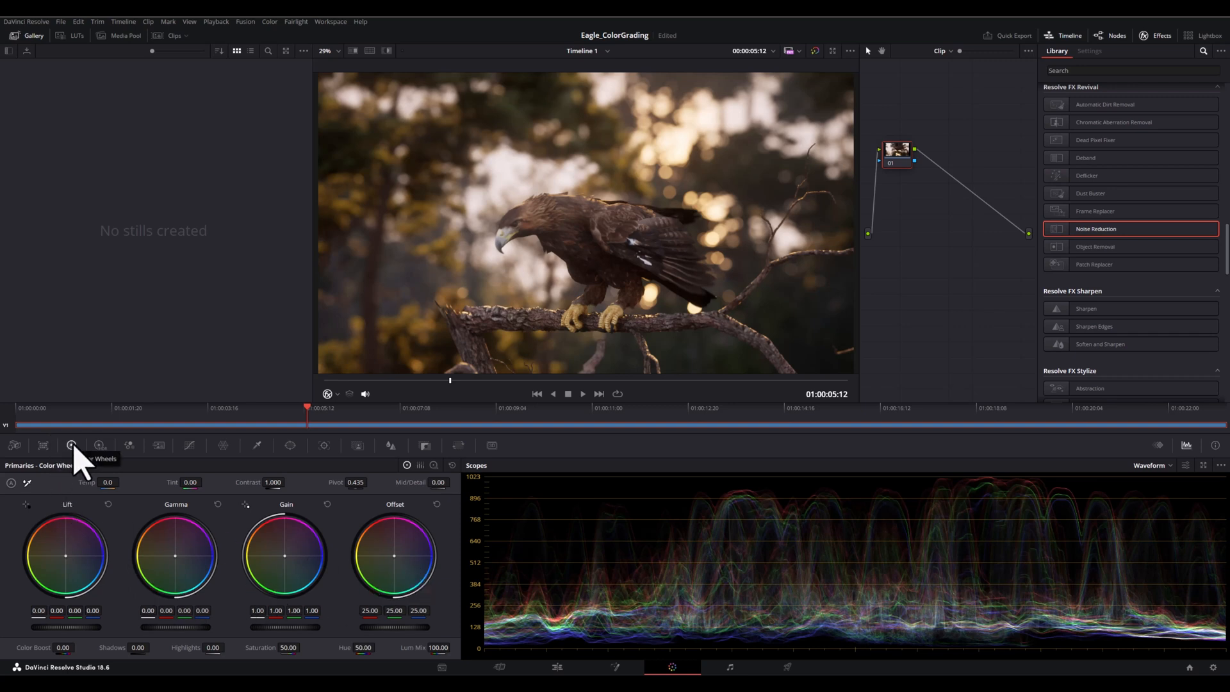
mouse_move(89, 529)
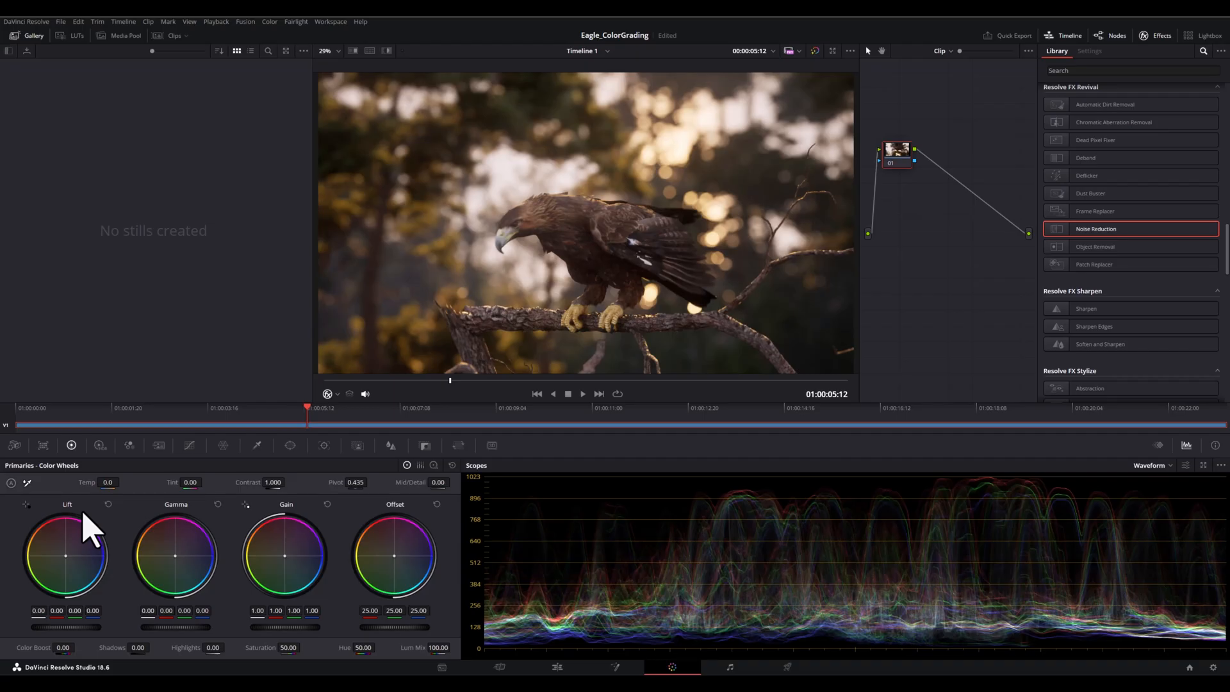
mouse_move(182, 525)
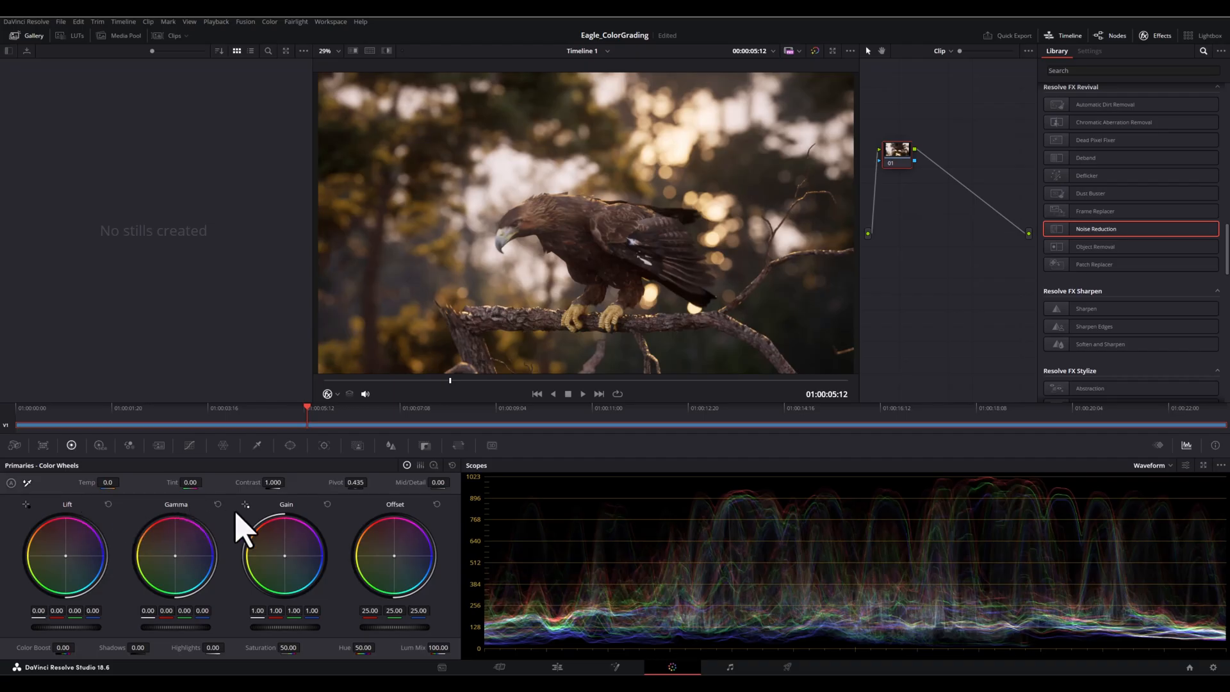
mouse_move(322, 525)
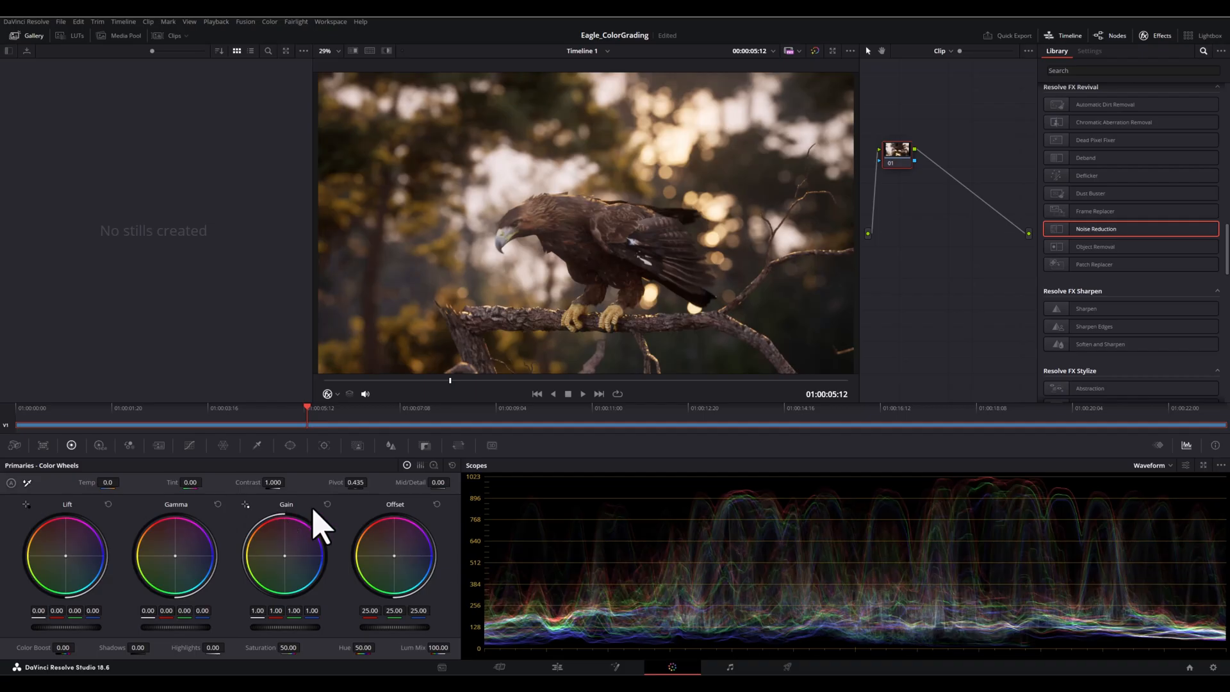
mouse_move(357, 533)
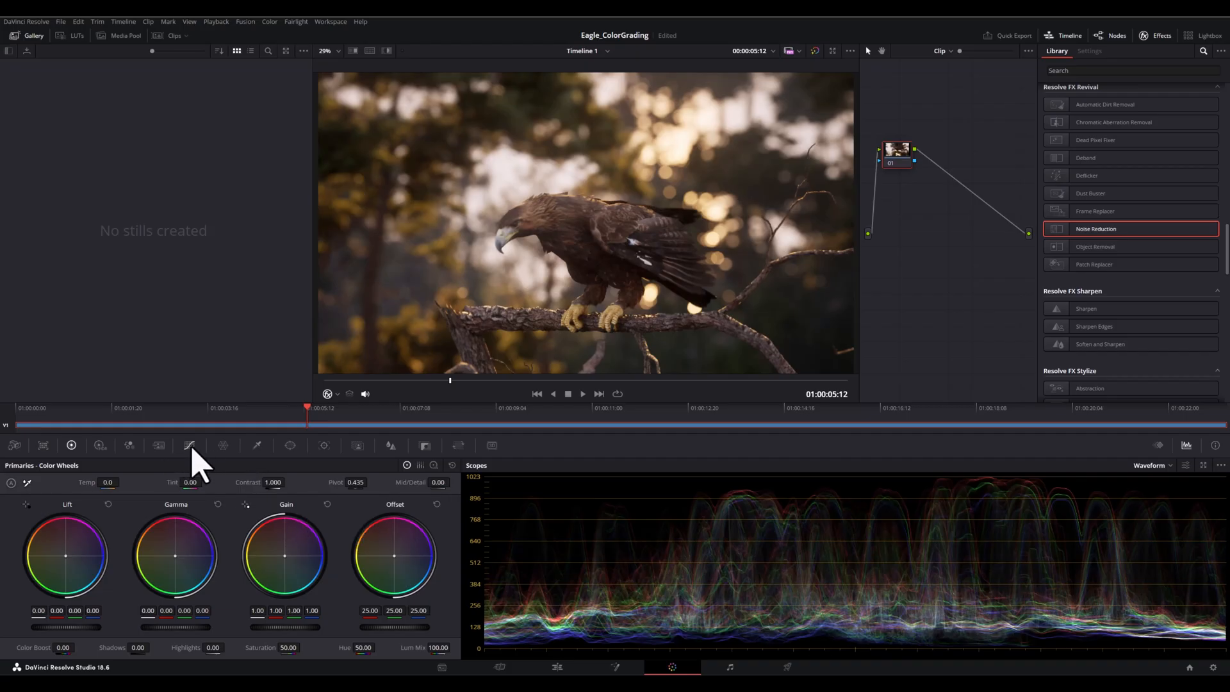
Step: Check the Curves palette, return to Color Wheels and add serial node 02 after node 01
left_click(190, 444)
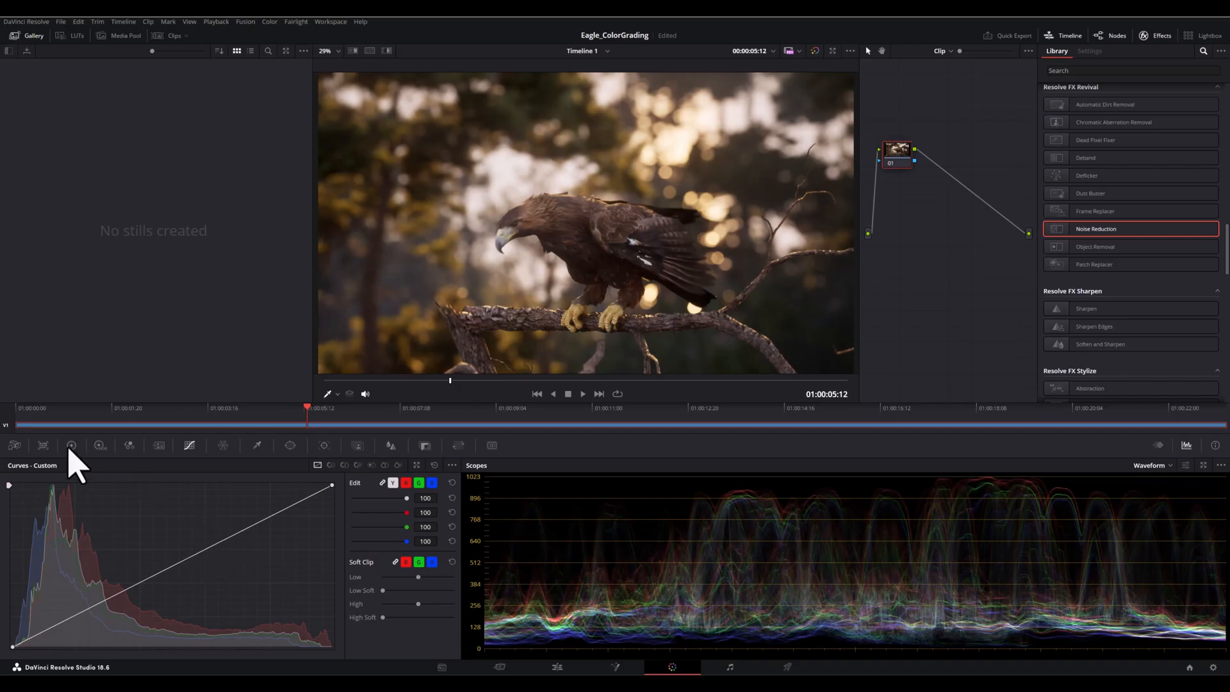
left_click(71, 446)
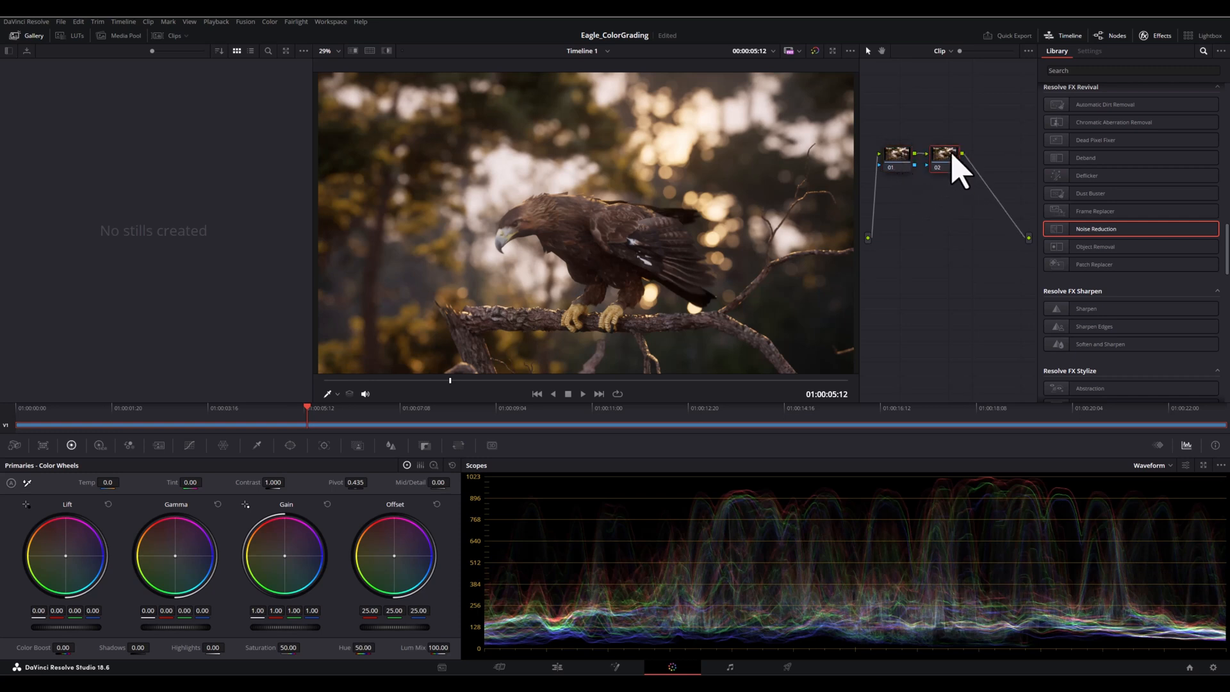
Step: Label node 02 'Contrast' and bring up its custom curve for the contrast adjustment
right_click(945, 154)
type("Contrast")
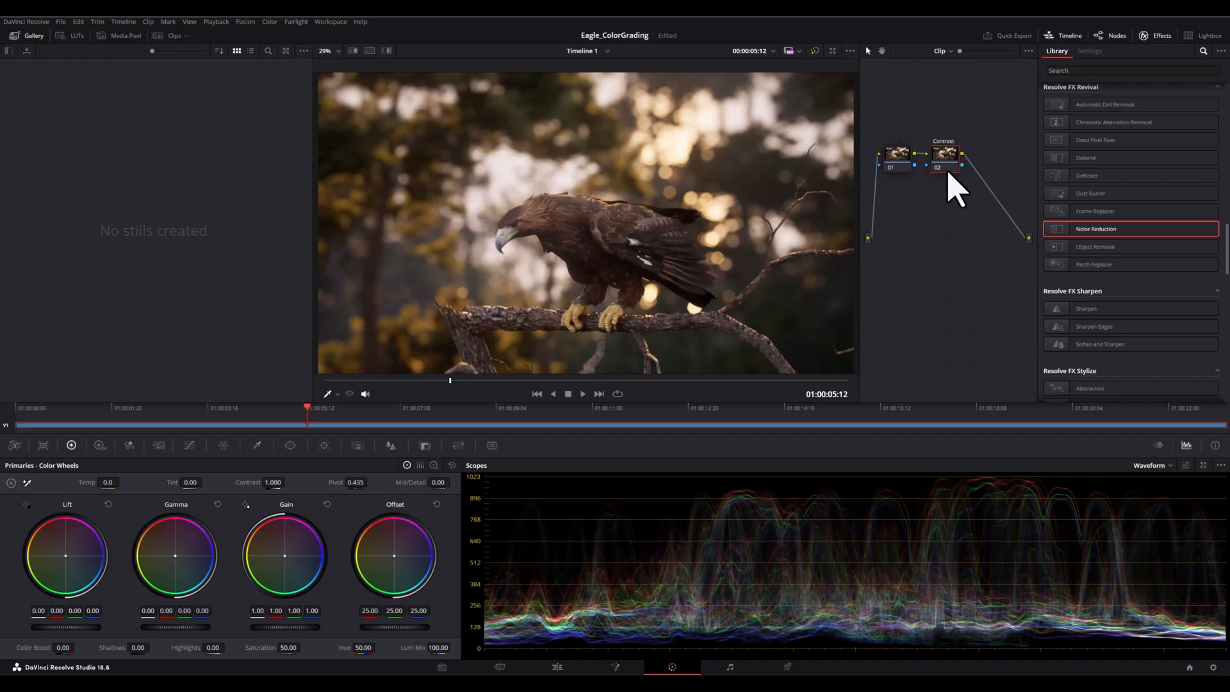
mouse_move(952, 188)
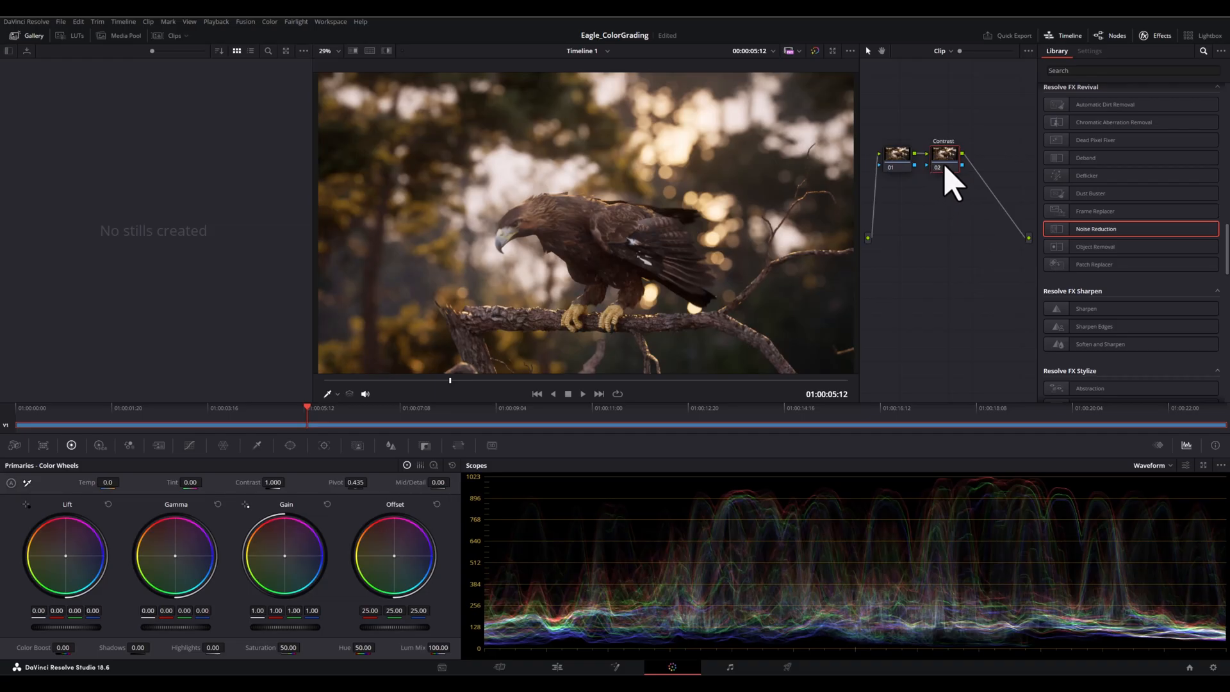
mouse_move(254, 514)
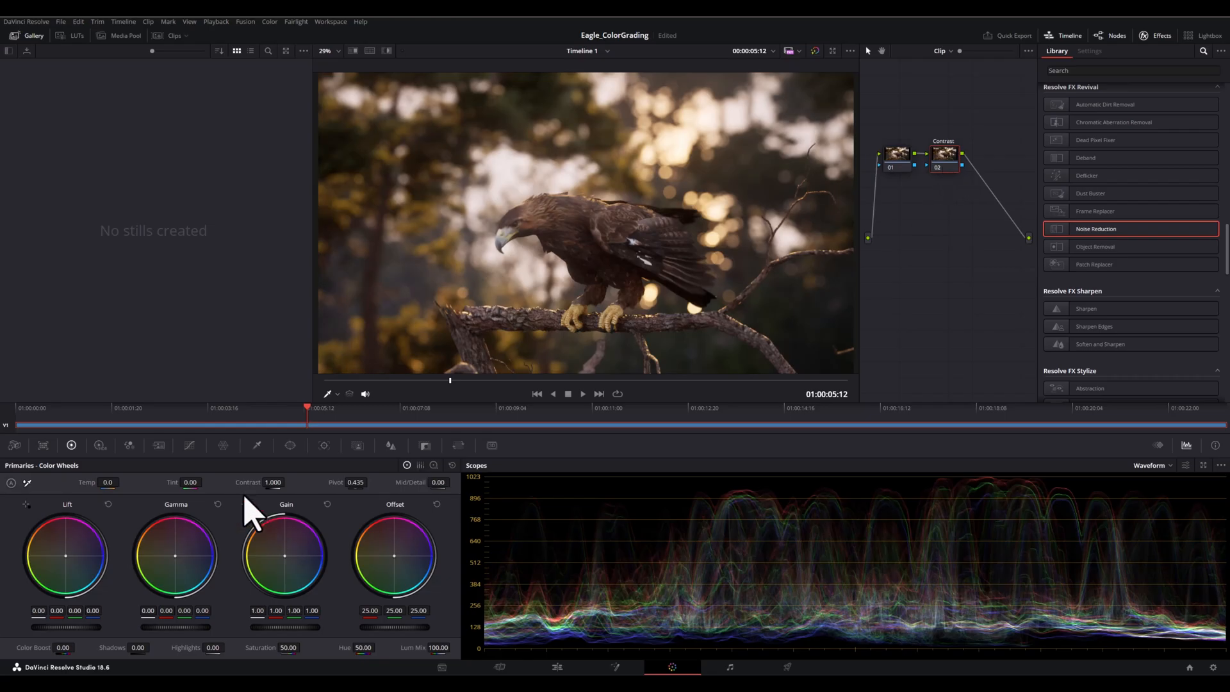
left_click(190, 444)
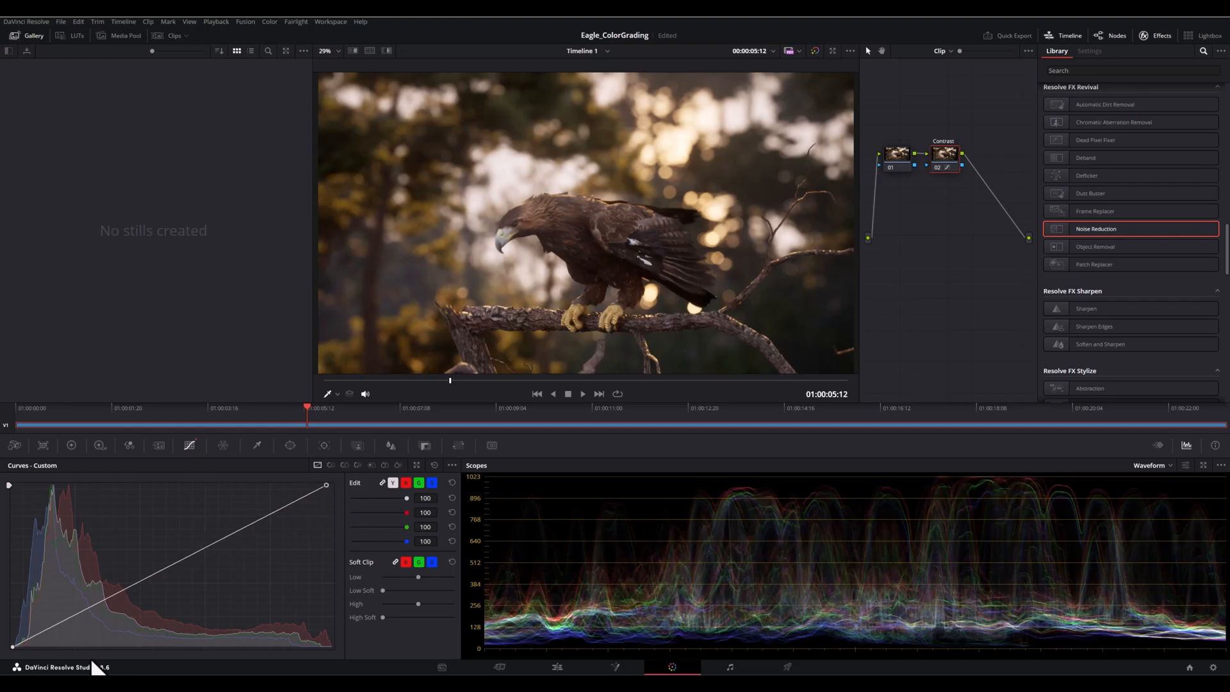
mouse_move(16, 662)
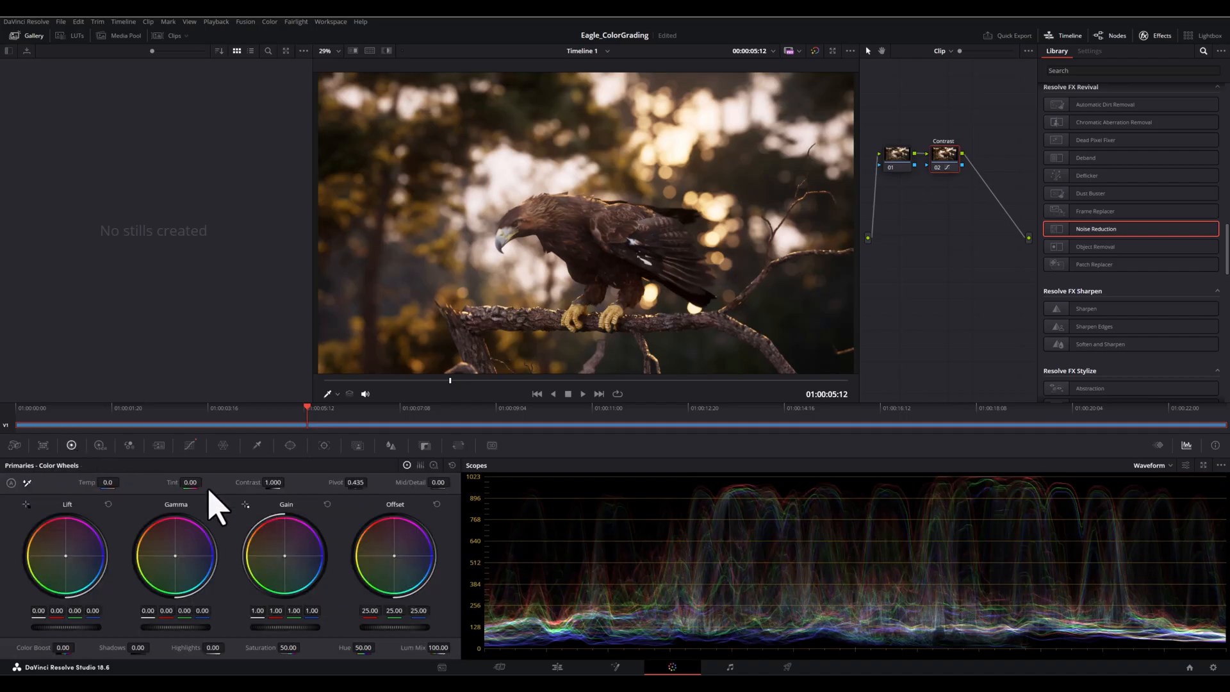
mouse_move(946, 211)
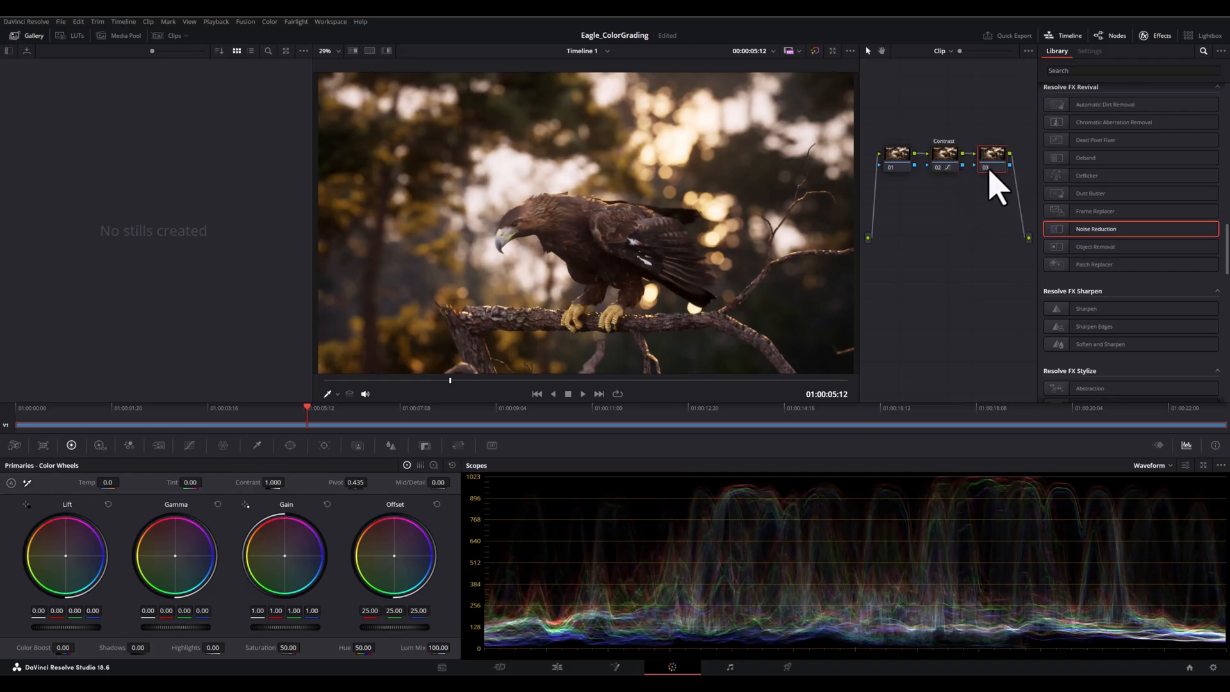
mouse_move(997, 173)
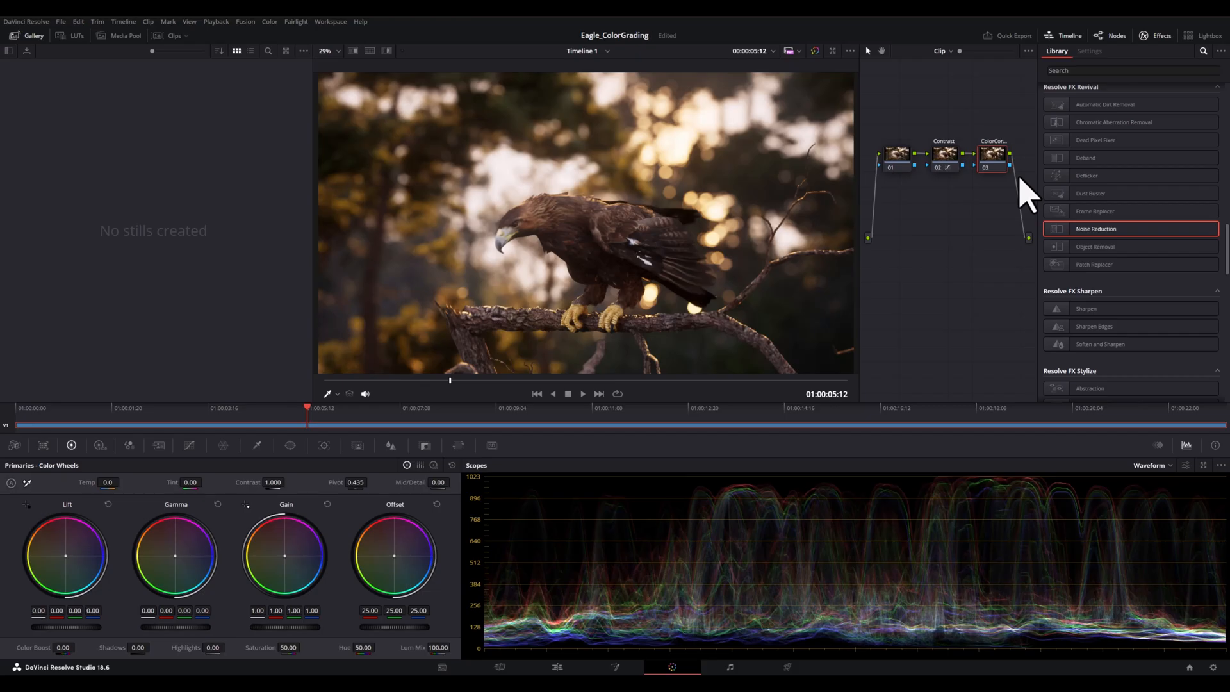
mouse_move(524, 536)
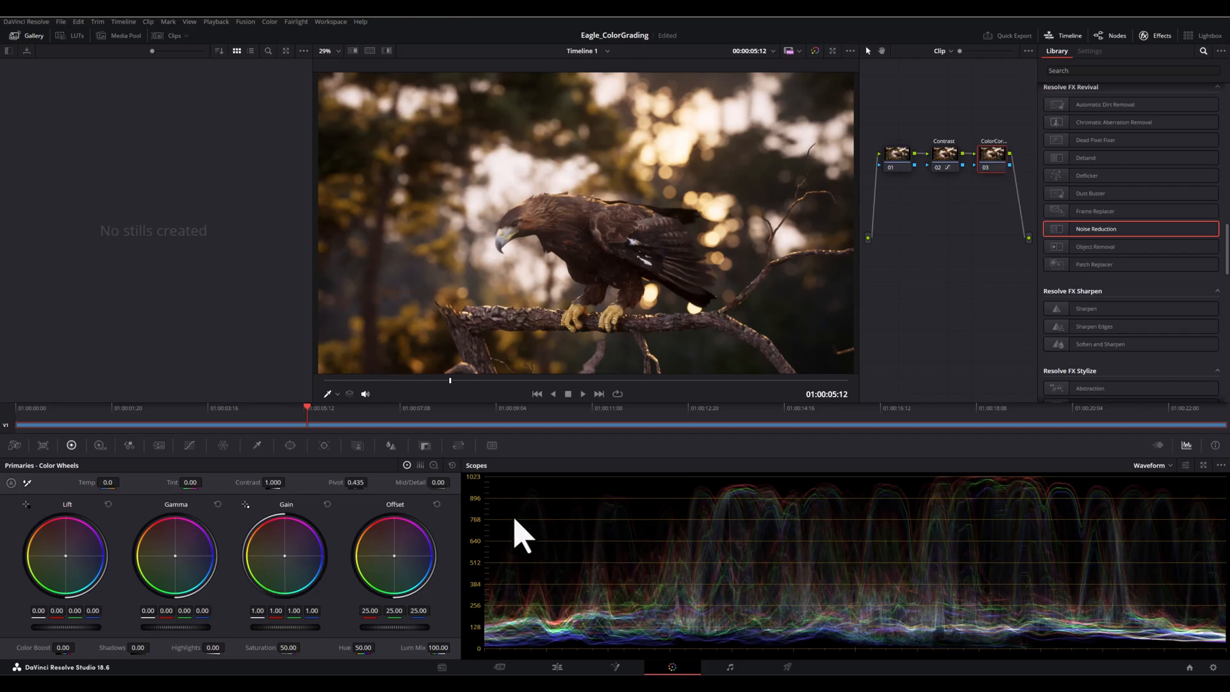
mouse_move(110, 482)
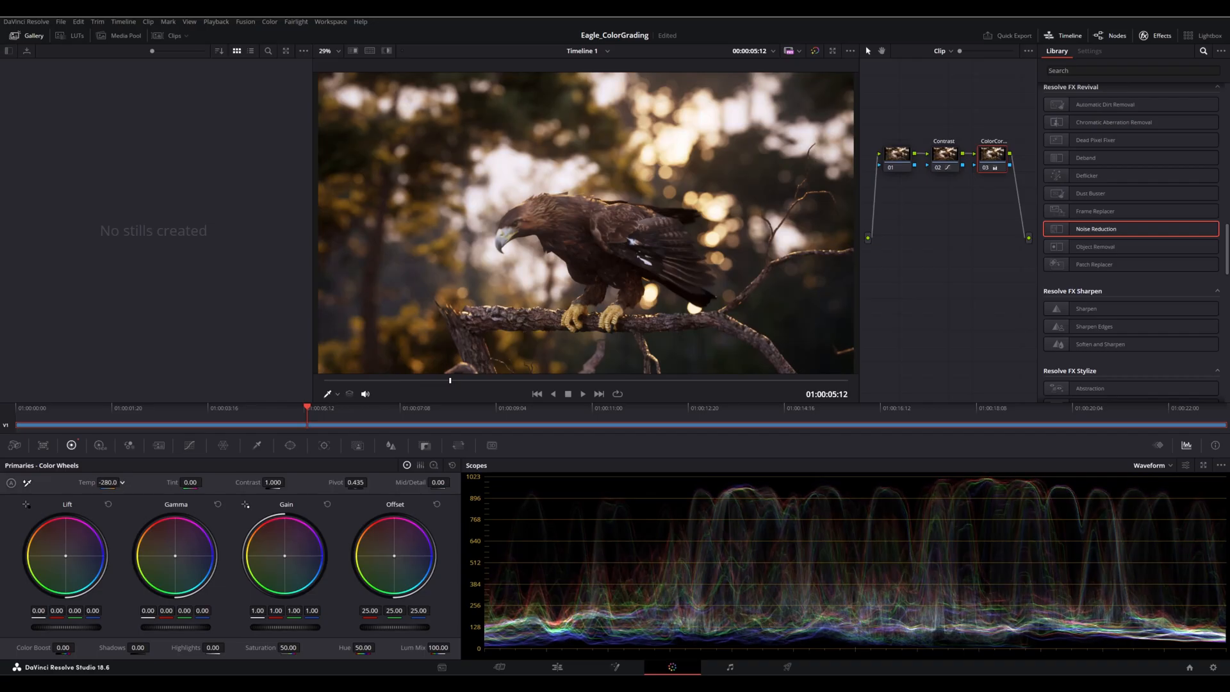
mouse_move(182, 518)
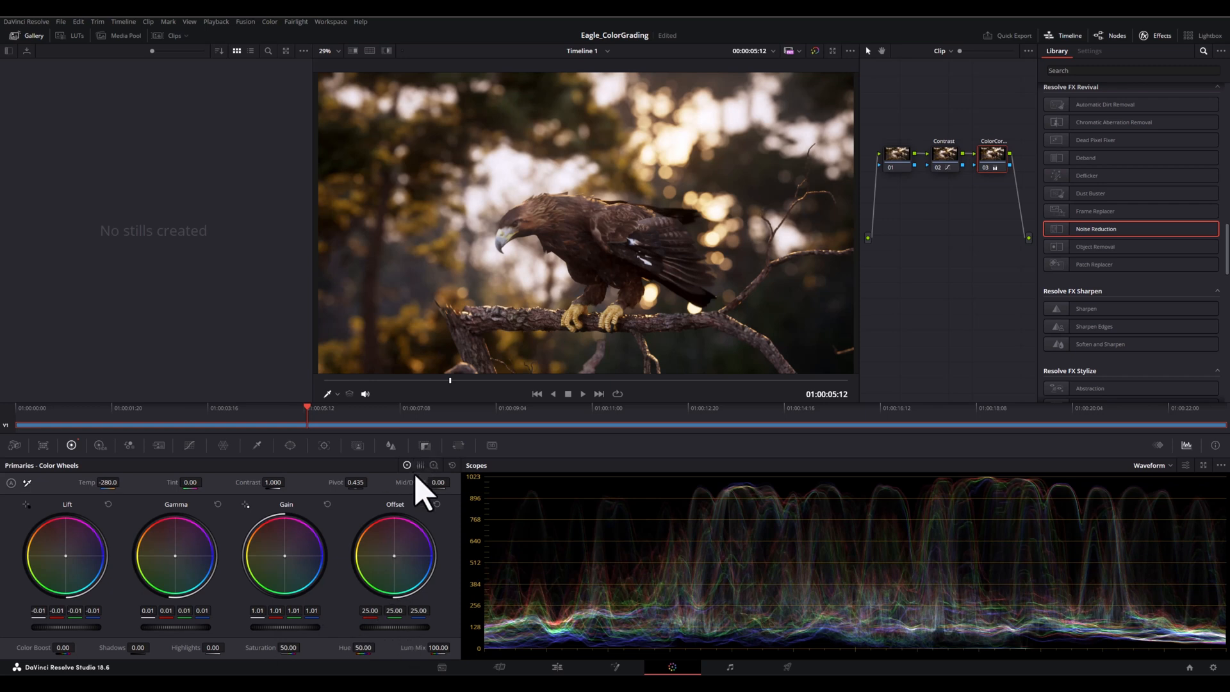
mouse_move(404, 569)
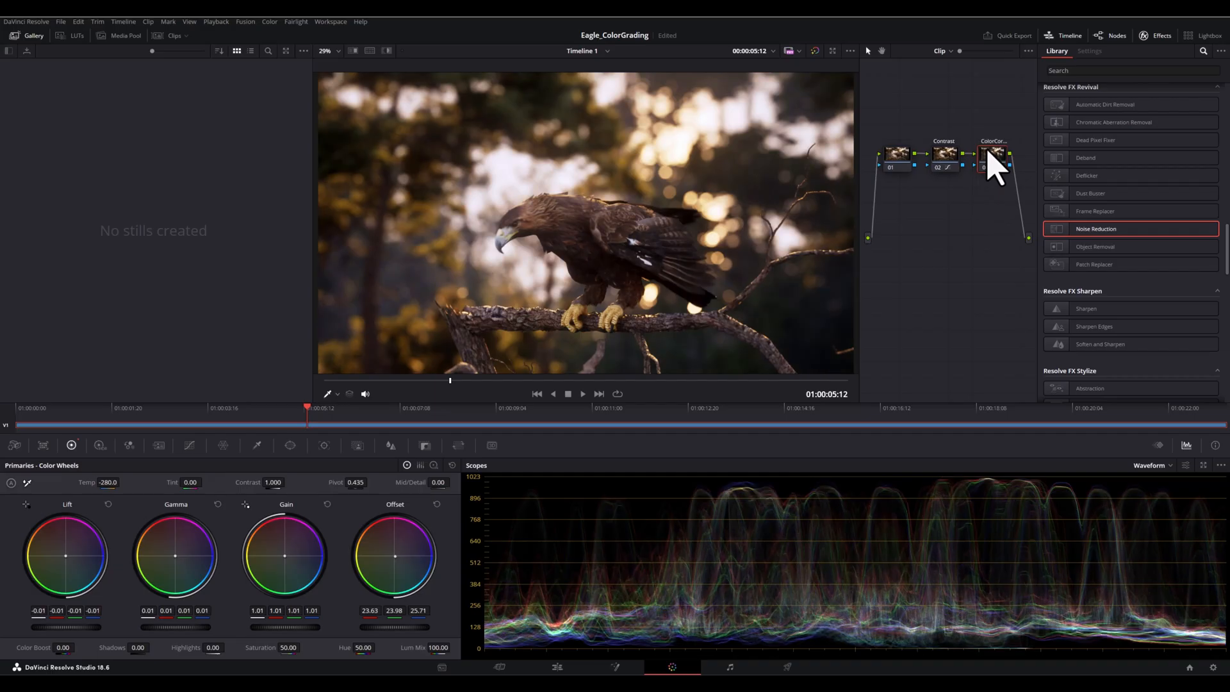
mouse_move(942, 122)
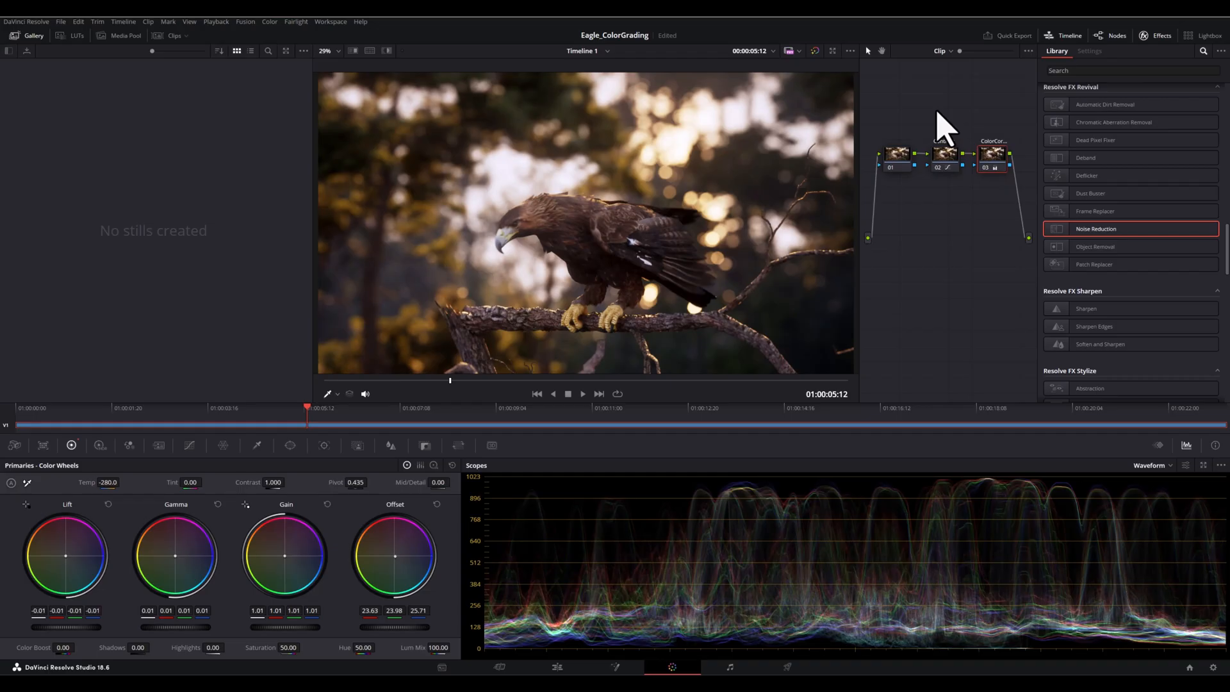
mouse_move(1184, 55)
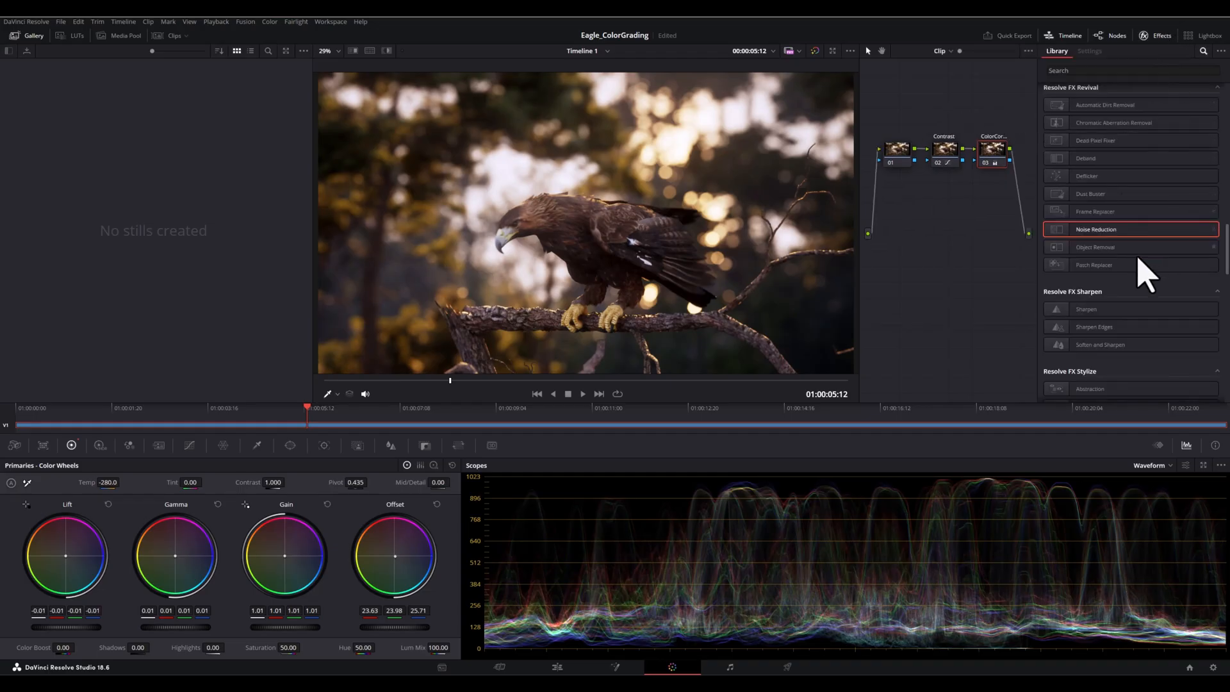
mouse_move(969, 236)
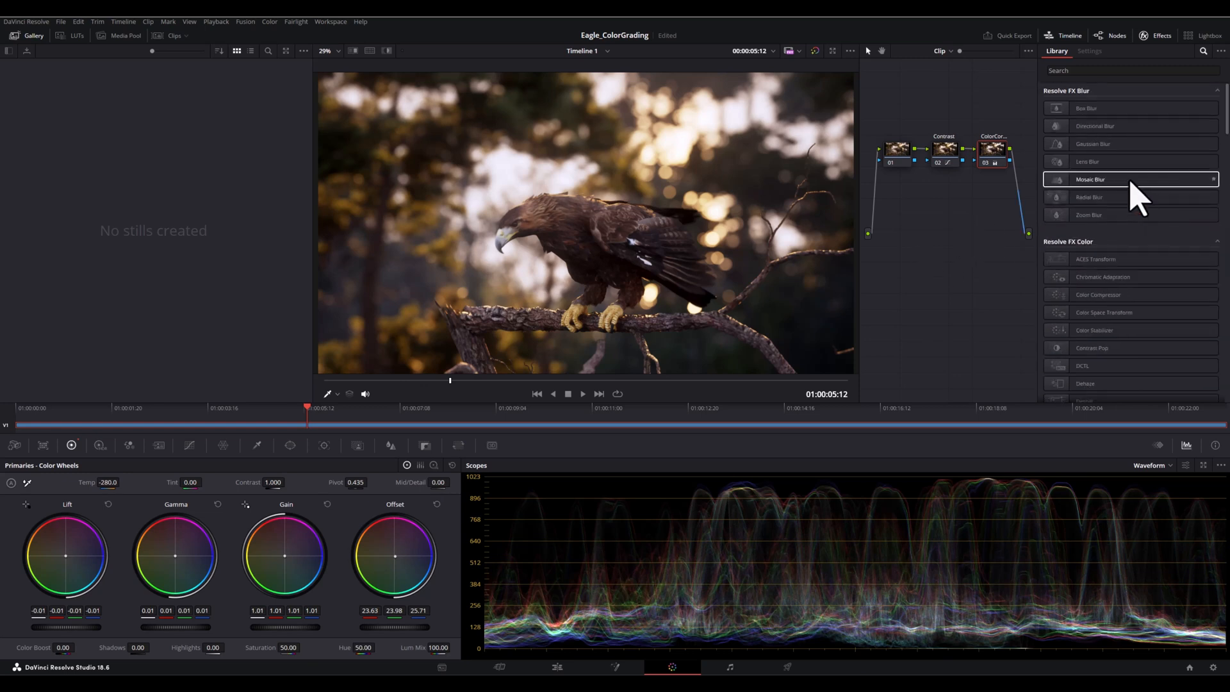
mouse_move(1161, 71)
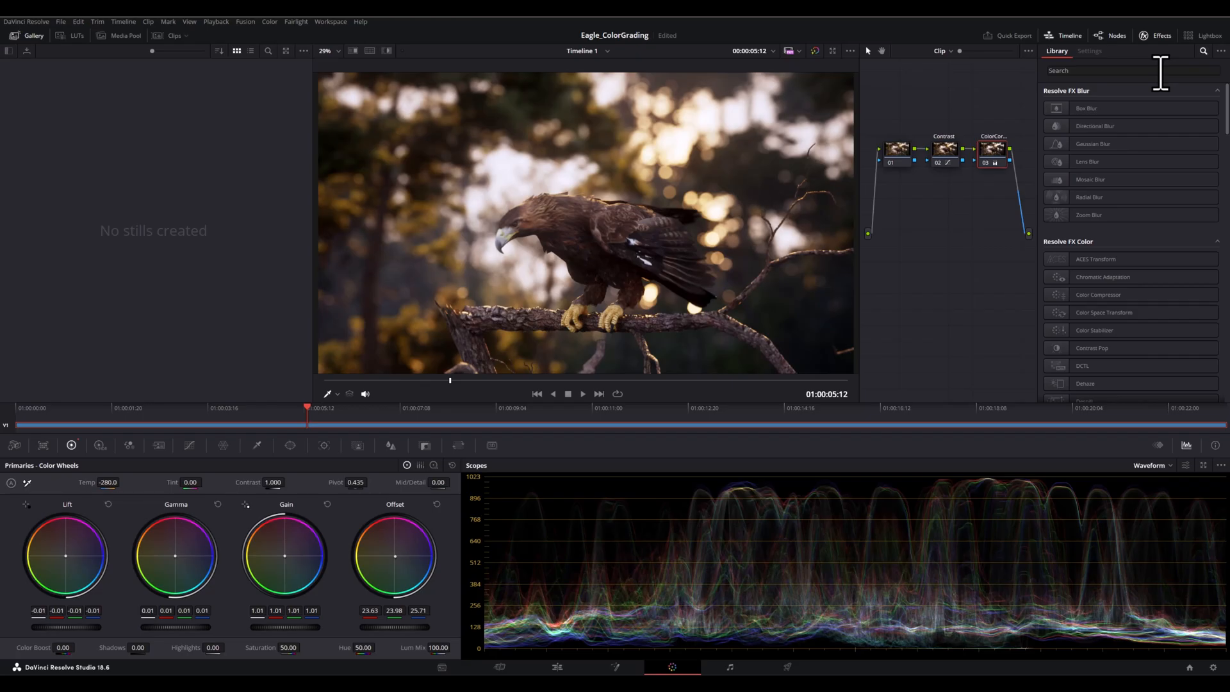
mouse_move(1213, 67)
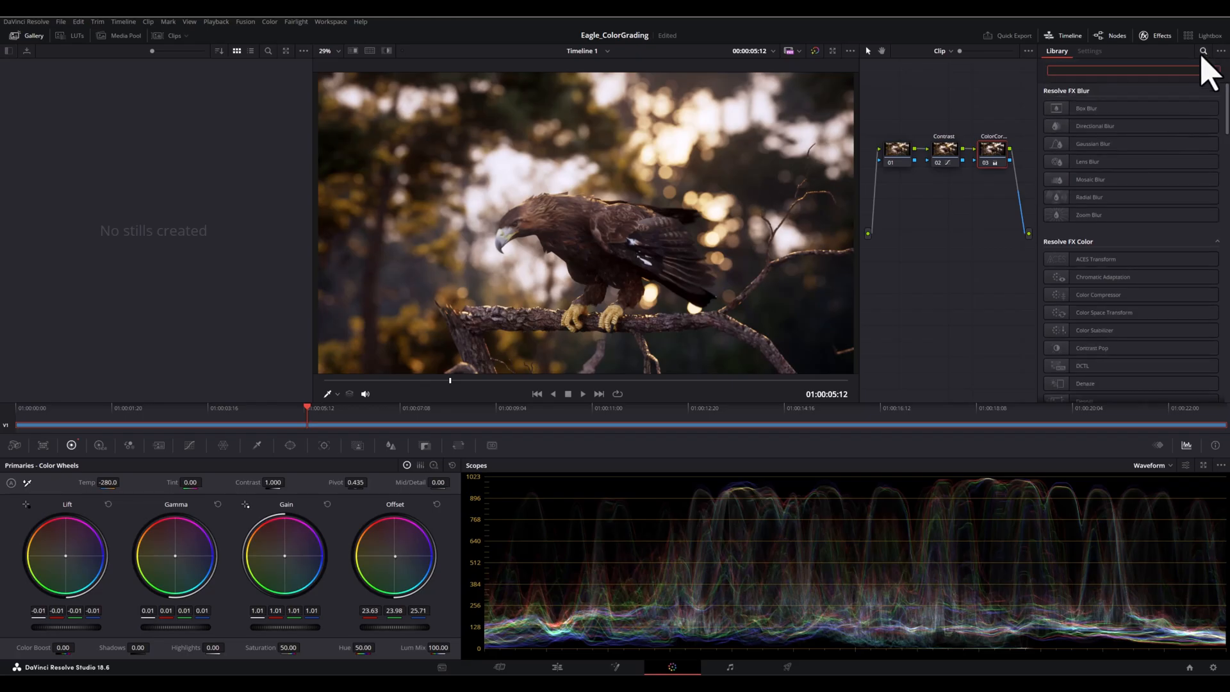
Step: Find Glow in the Effects Library with 'glow' and drop it after node 03
type("glow")
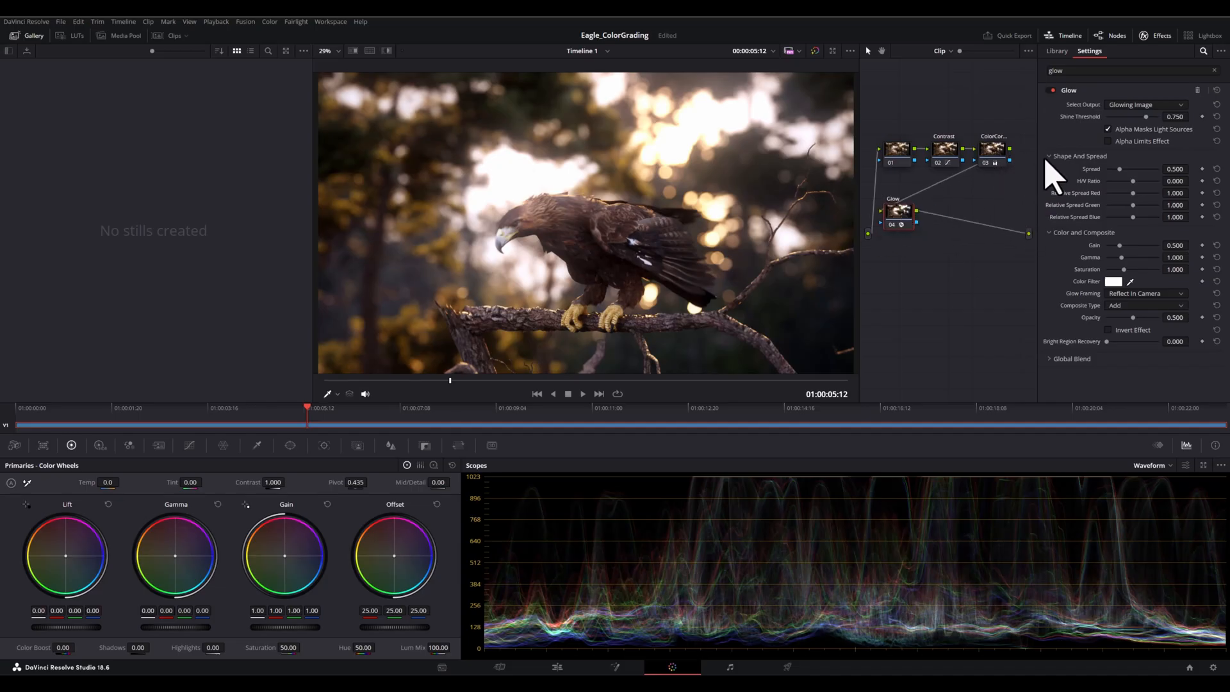
mouse_move(1130, 185)
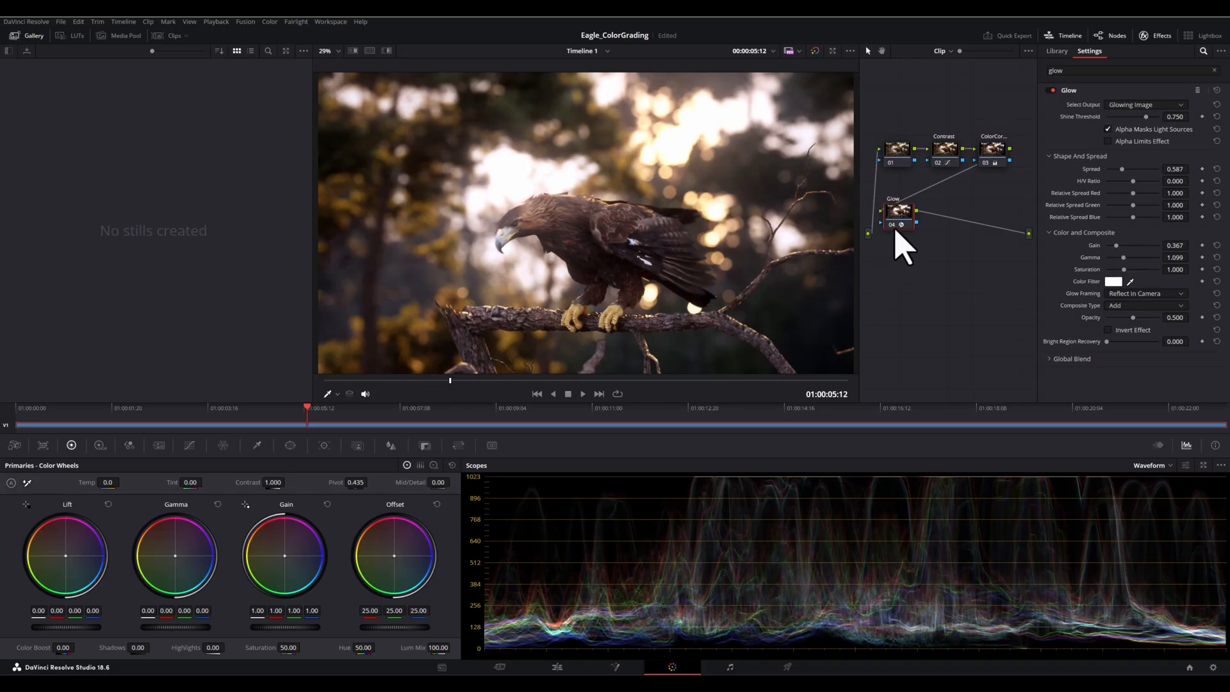
mouse_move(1153, 274)
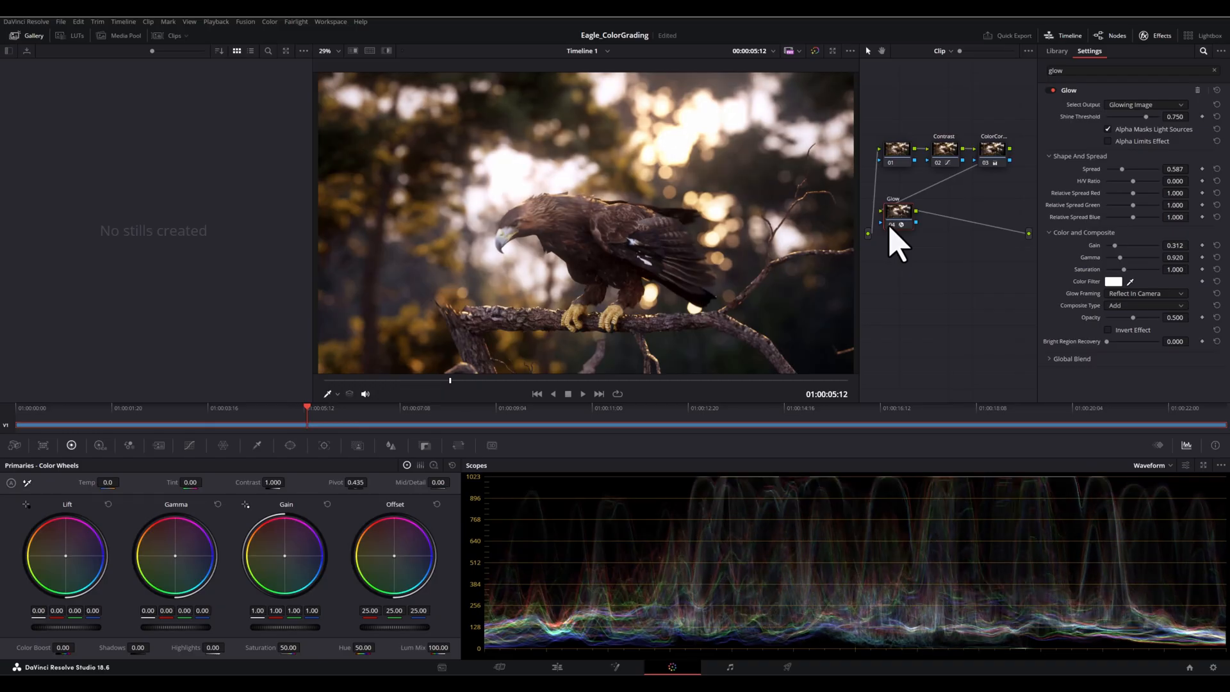
Step: Scrub to a close-up and back to the perched shot to check the softened glow
left_click(987, 408)
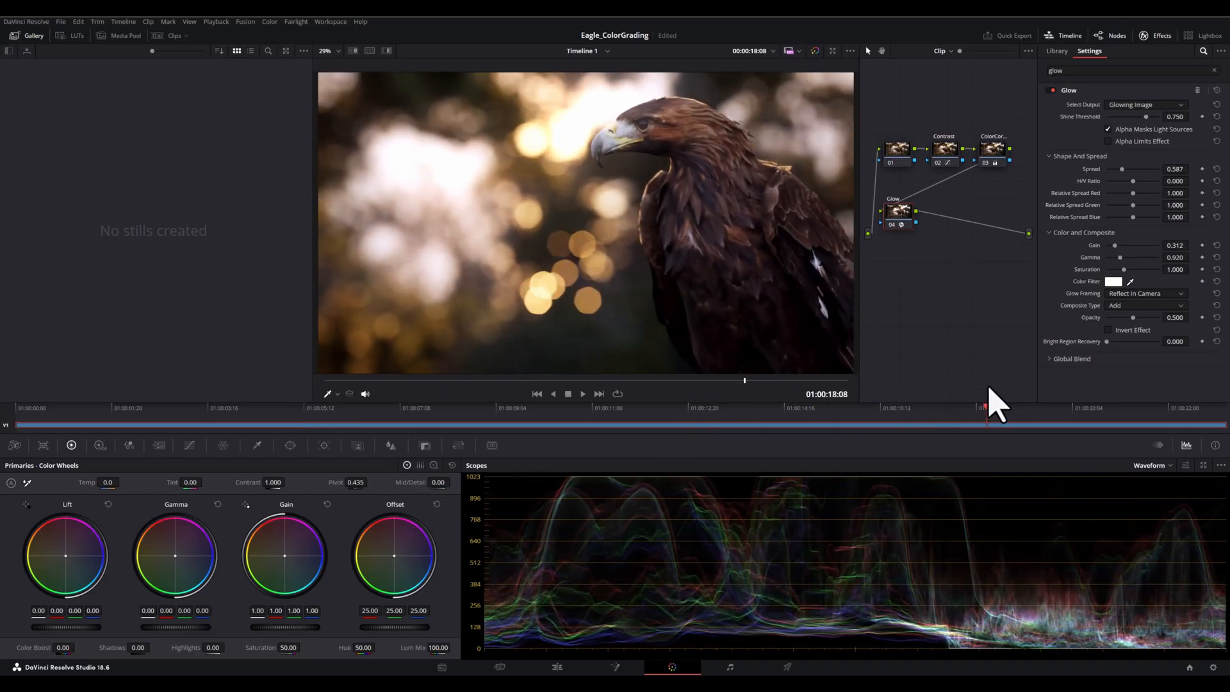
left_click(465, 407)
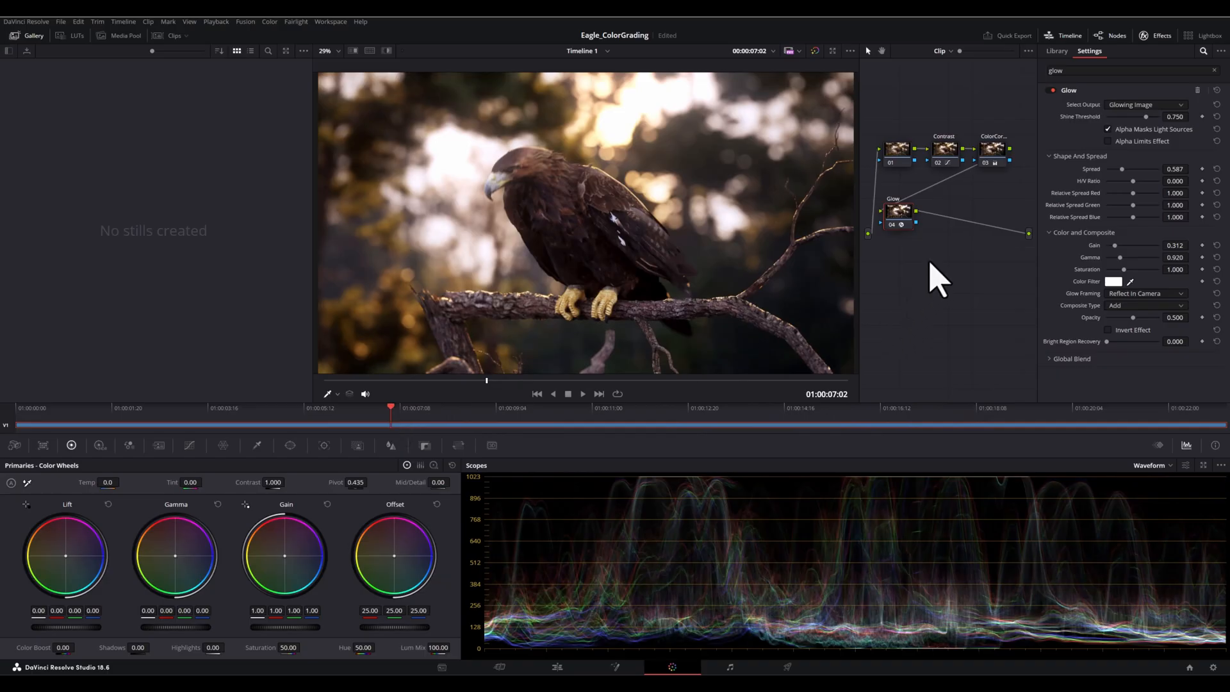
Step: Add a Film Grain node after Glow and try a different film stock preset before customising it
left_click(1057, 52)
type("film")
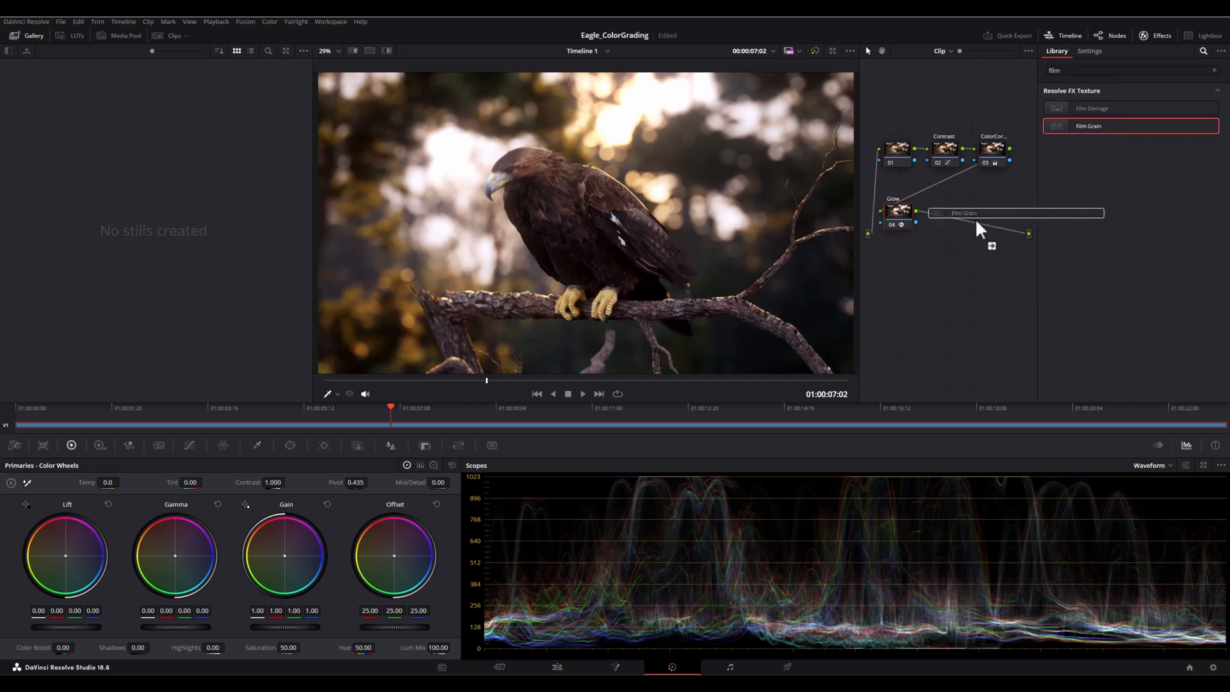
left_click(953, 212)
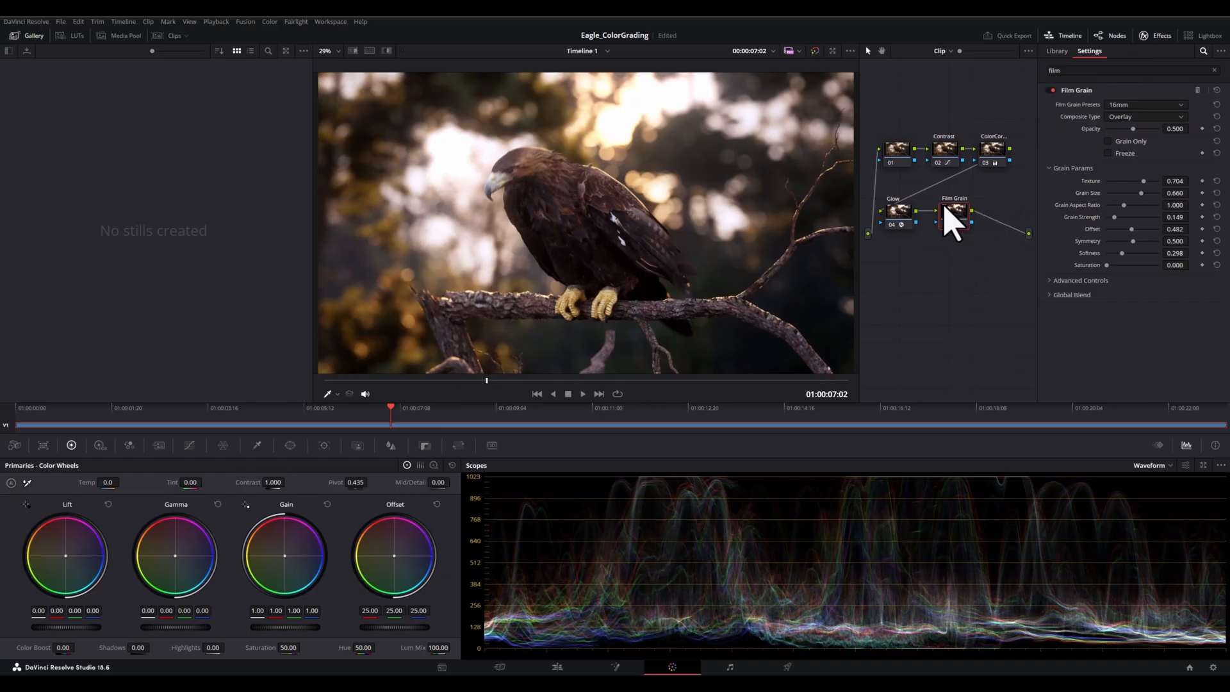
left_click(1145, 103)
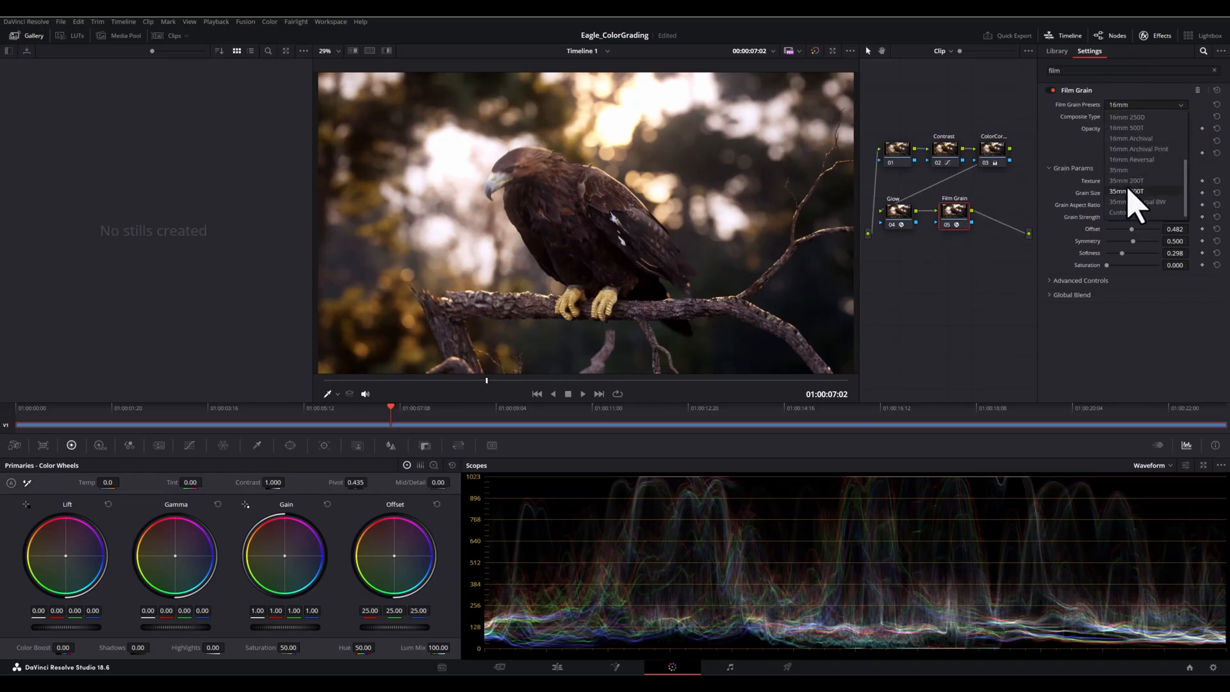
left_click(1128, 191)
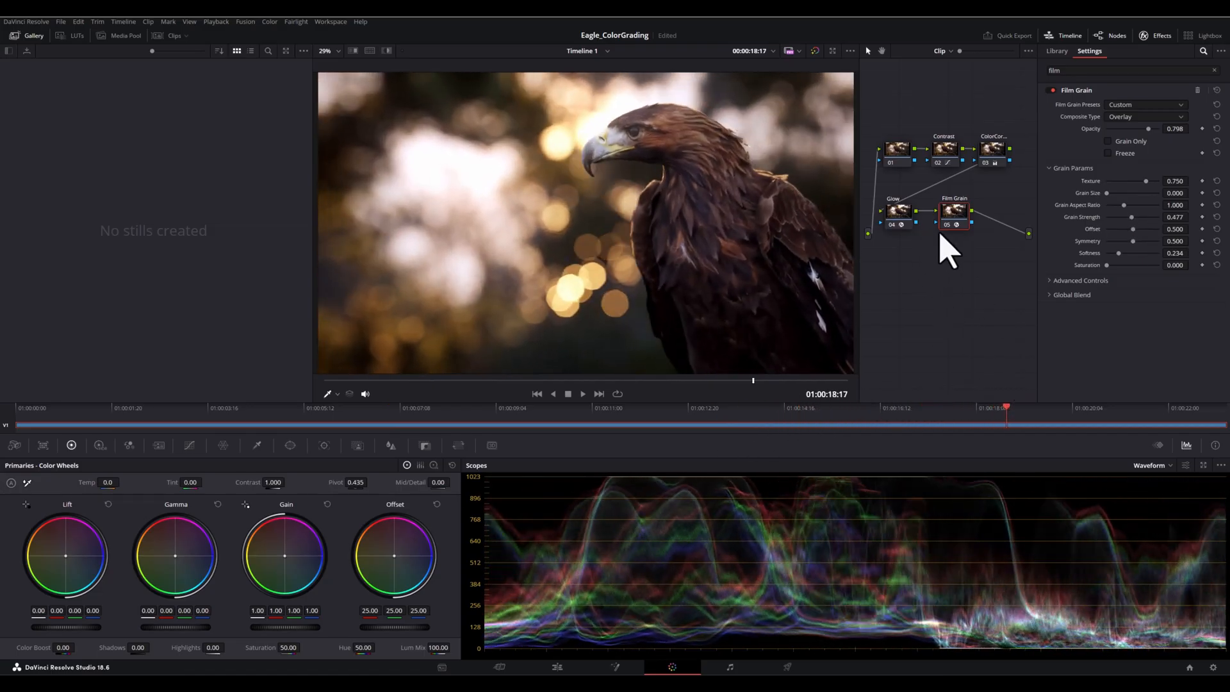
Step: Add a Vignette node after Film Grain with large size, low softness and about 0.7 Global Blend
left_click(955, 210)
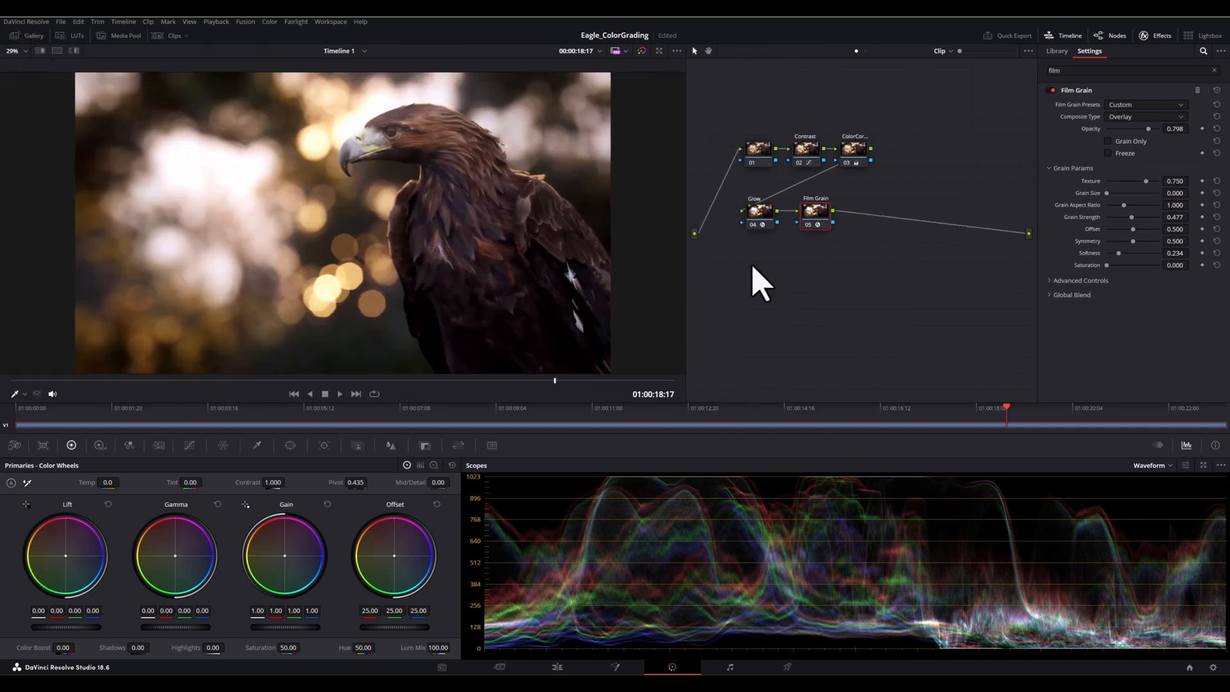
mouse_move(721, 314)
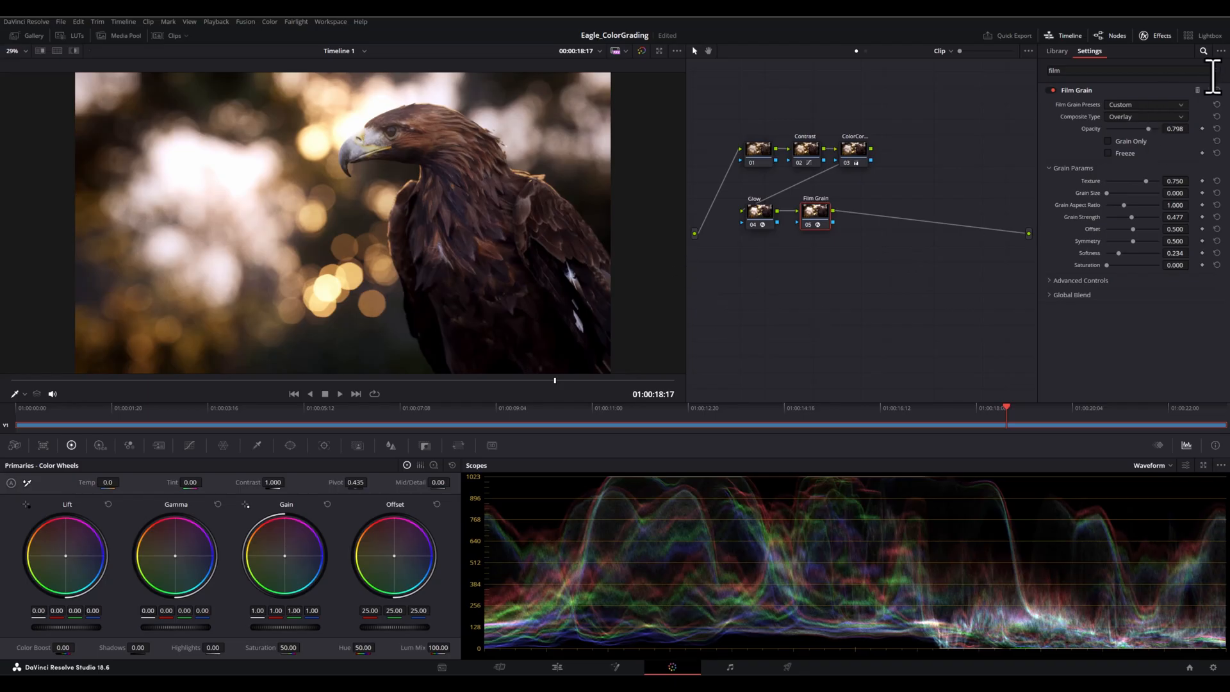
left_click(1057, 52)
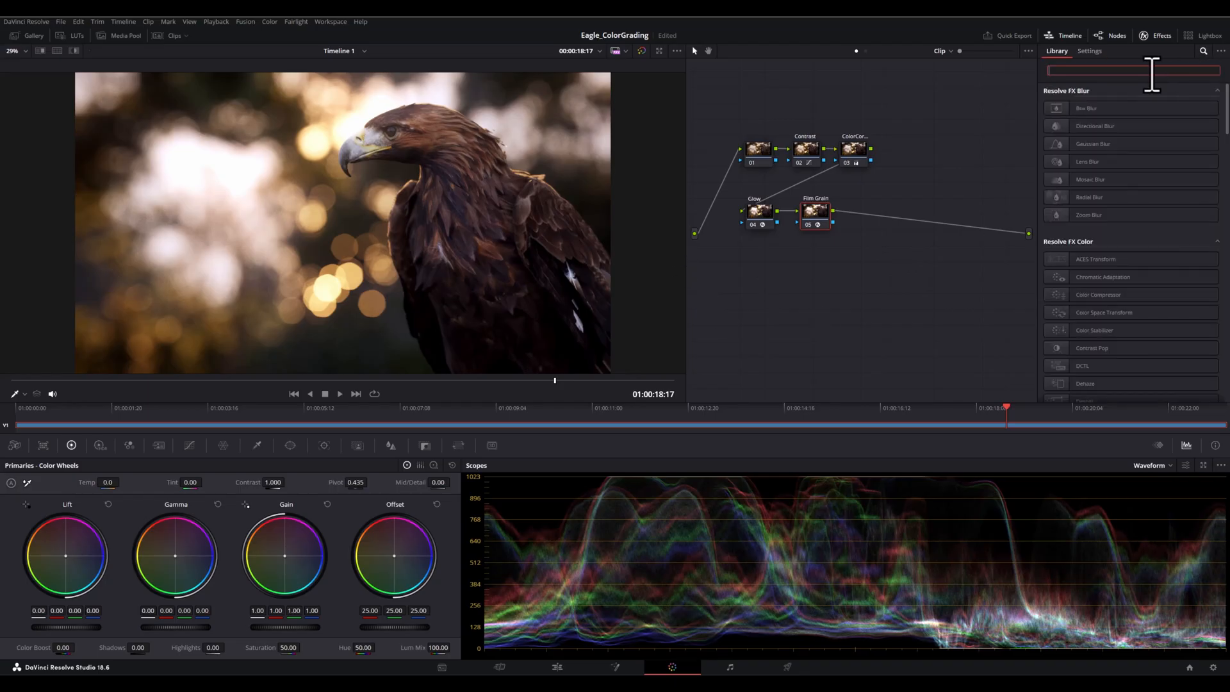
type("vig")
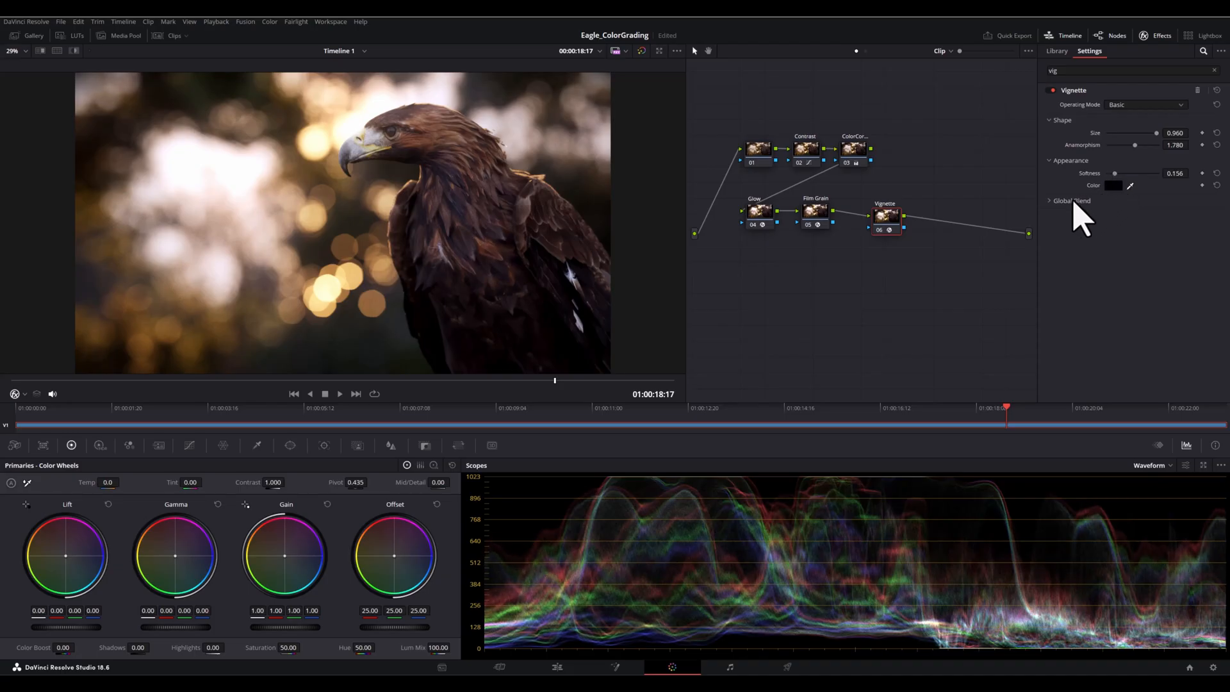
left_click(1071, 200)
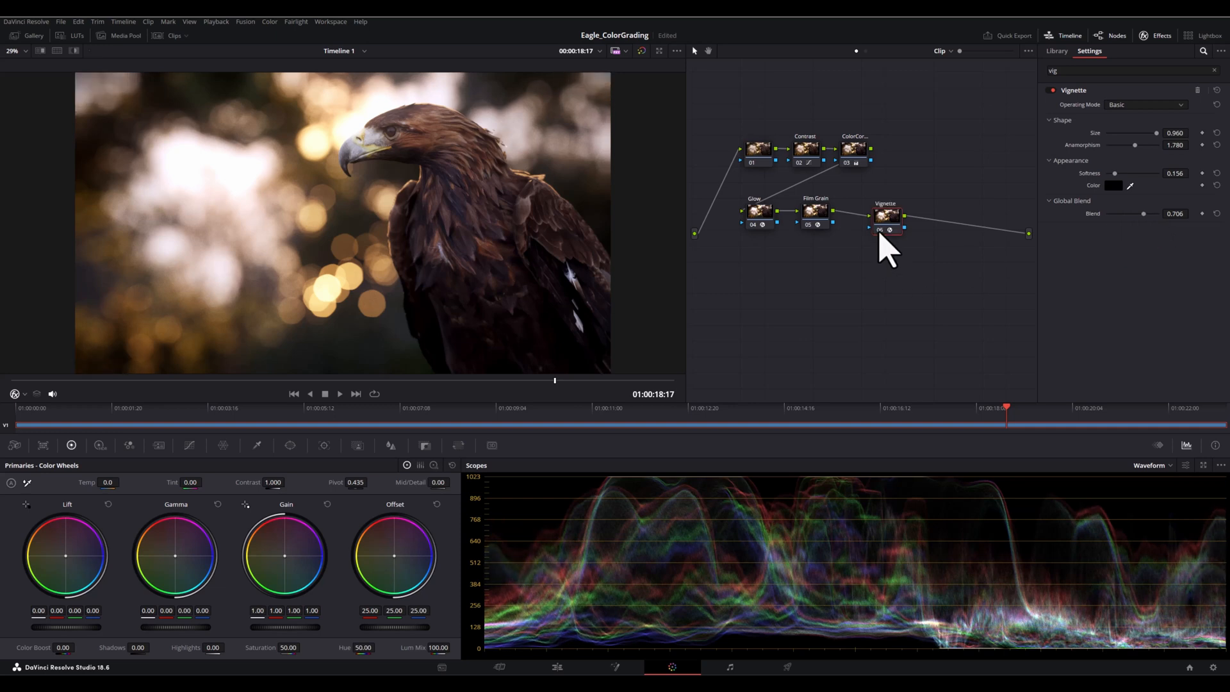
mouse_move(509, 400)
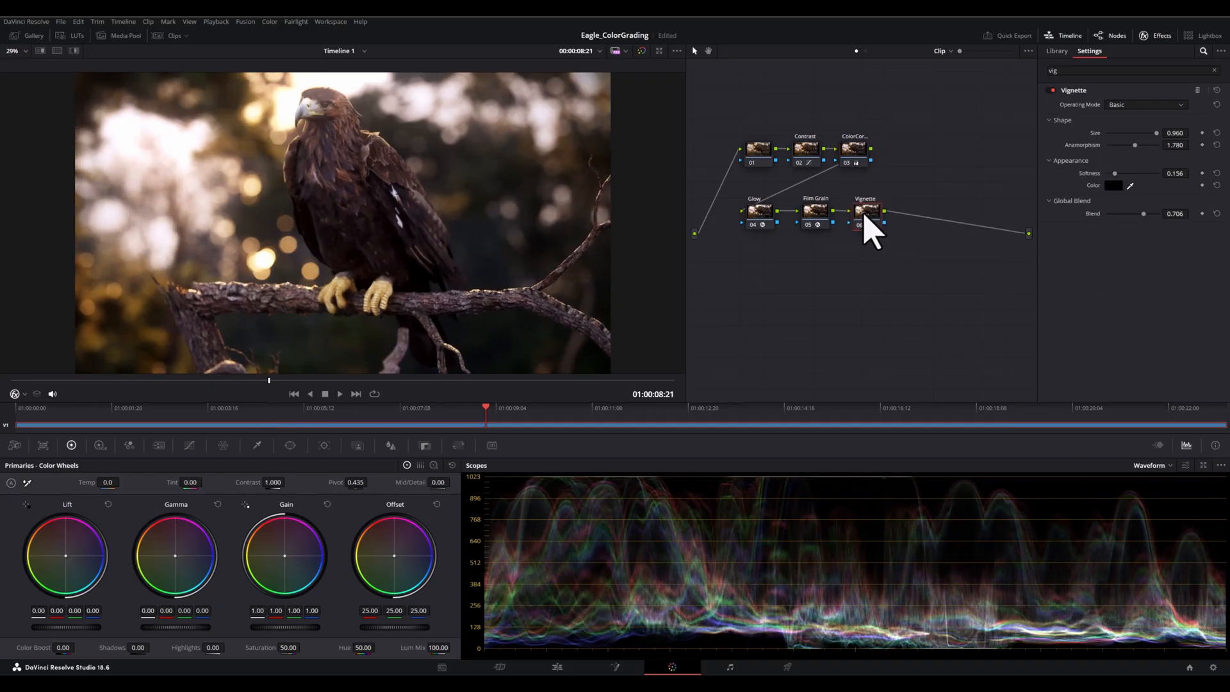
Step: Add a Halation node after Vignette, lower Dye Layer Reflections Strength and Gamma, and scrub to preview
left_click(1057, 51)
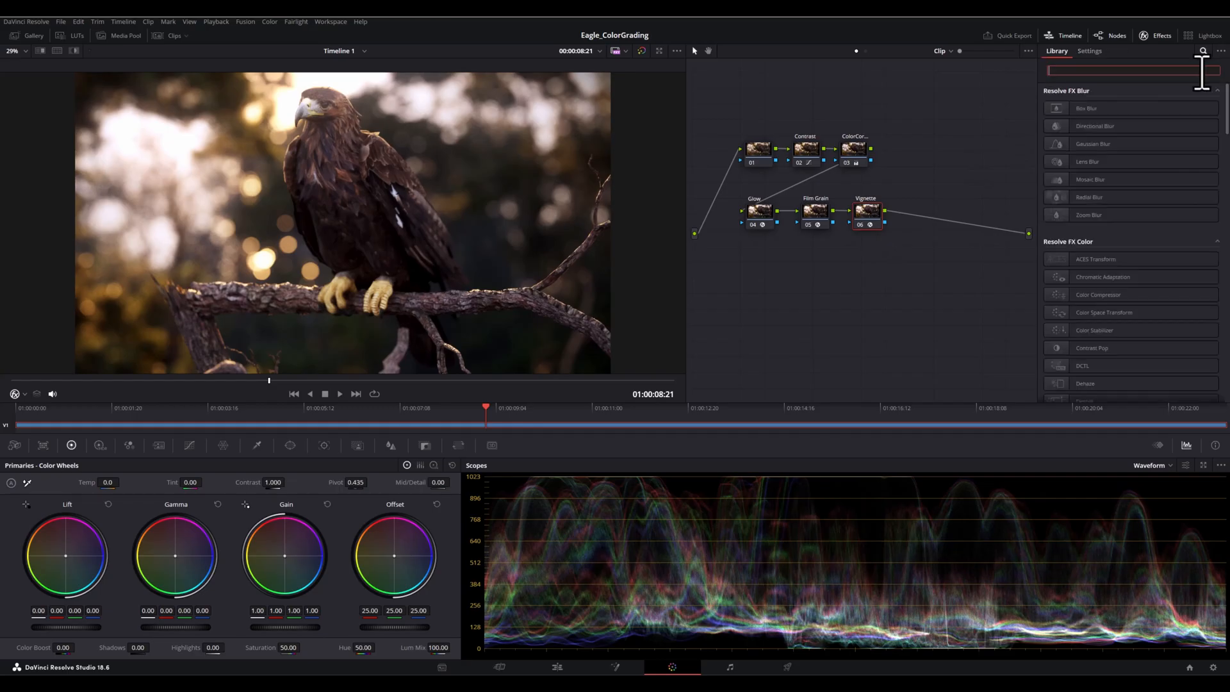
type("hal")
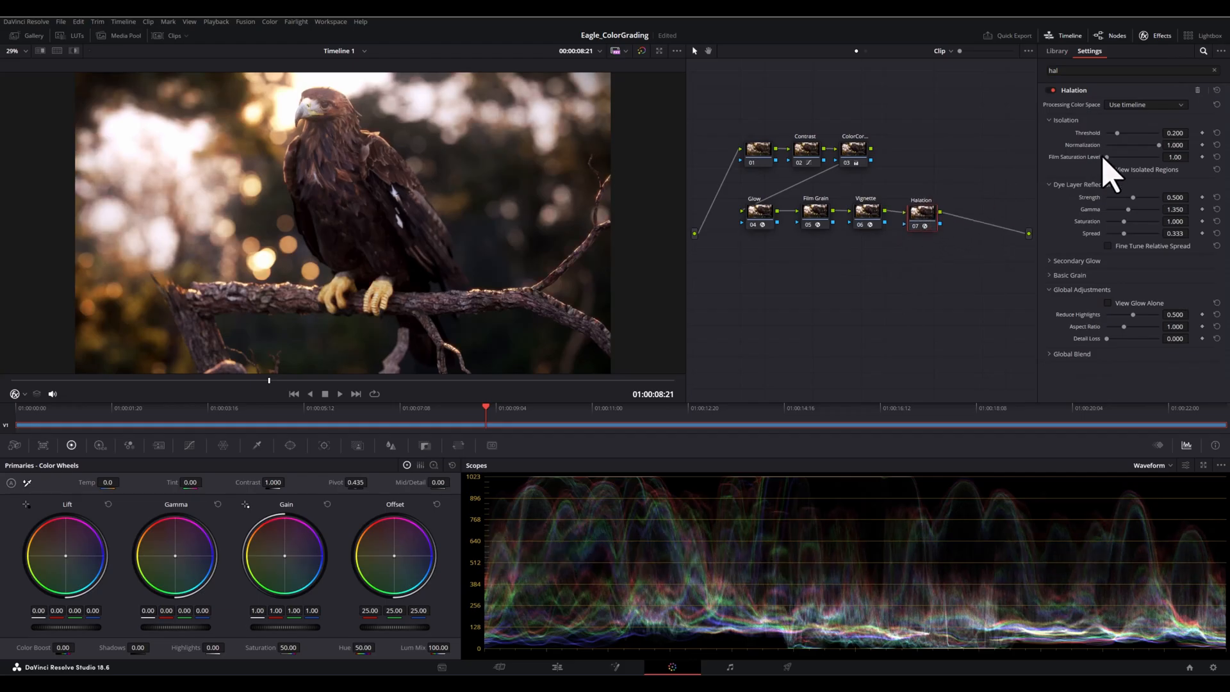
mouse_move(1142, 223)
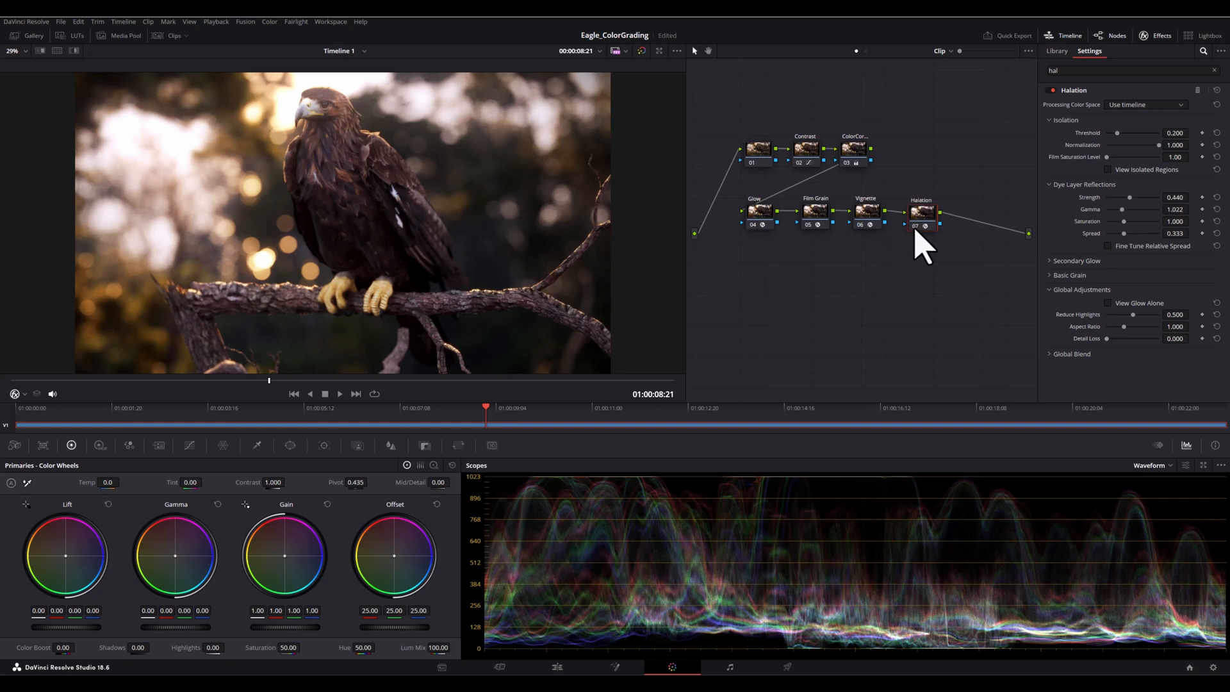
left_click(296, 408)
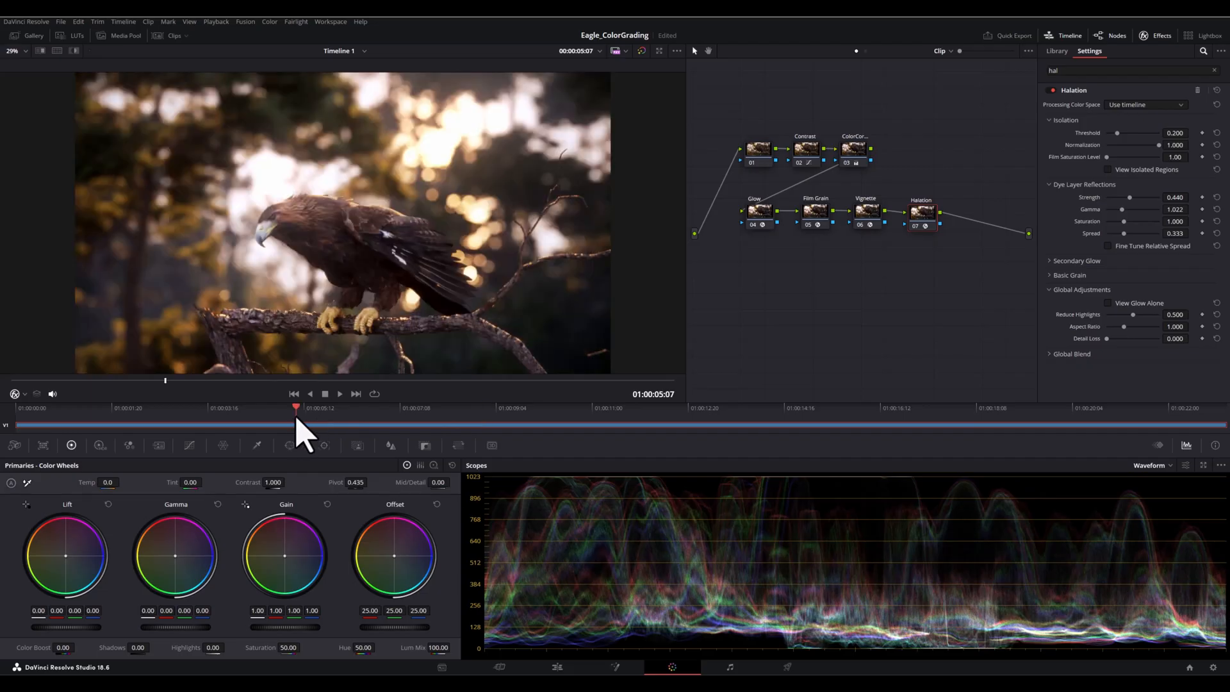
left_click(100, 407)
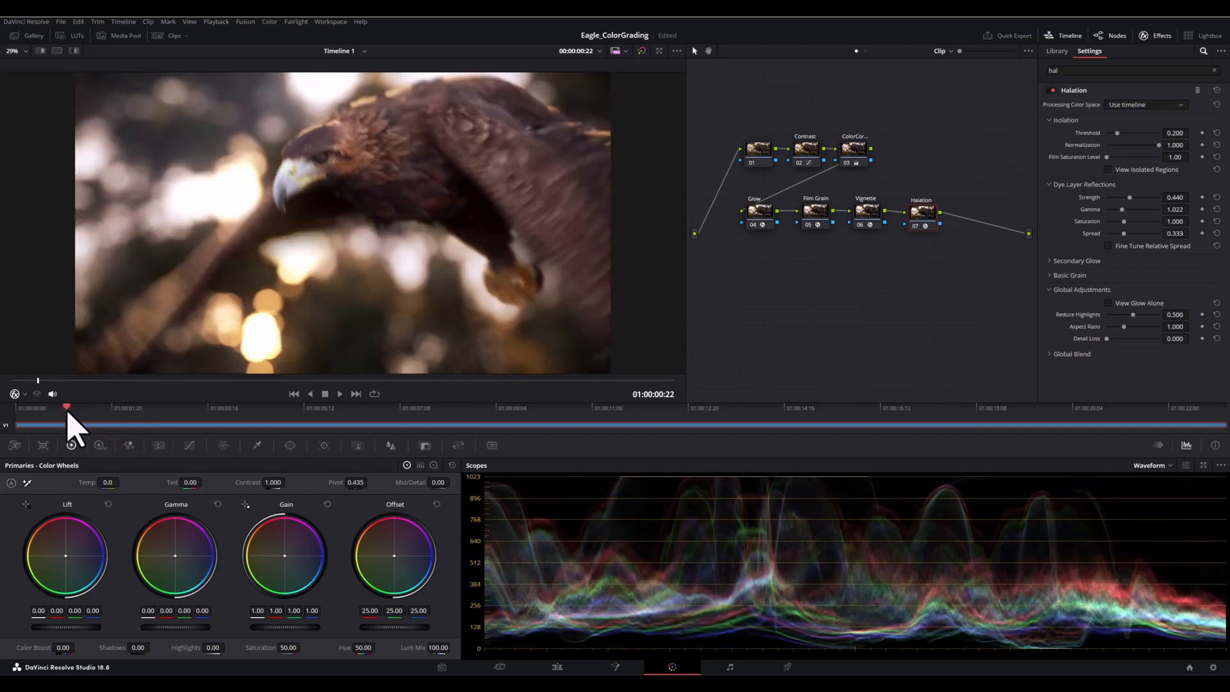
Step: Deselect the Halation node and preview the finished grade from around five seconds
left_click(321, 407)
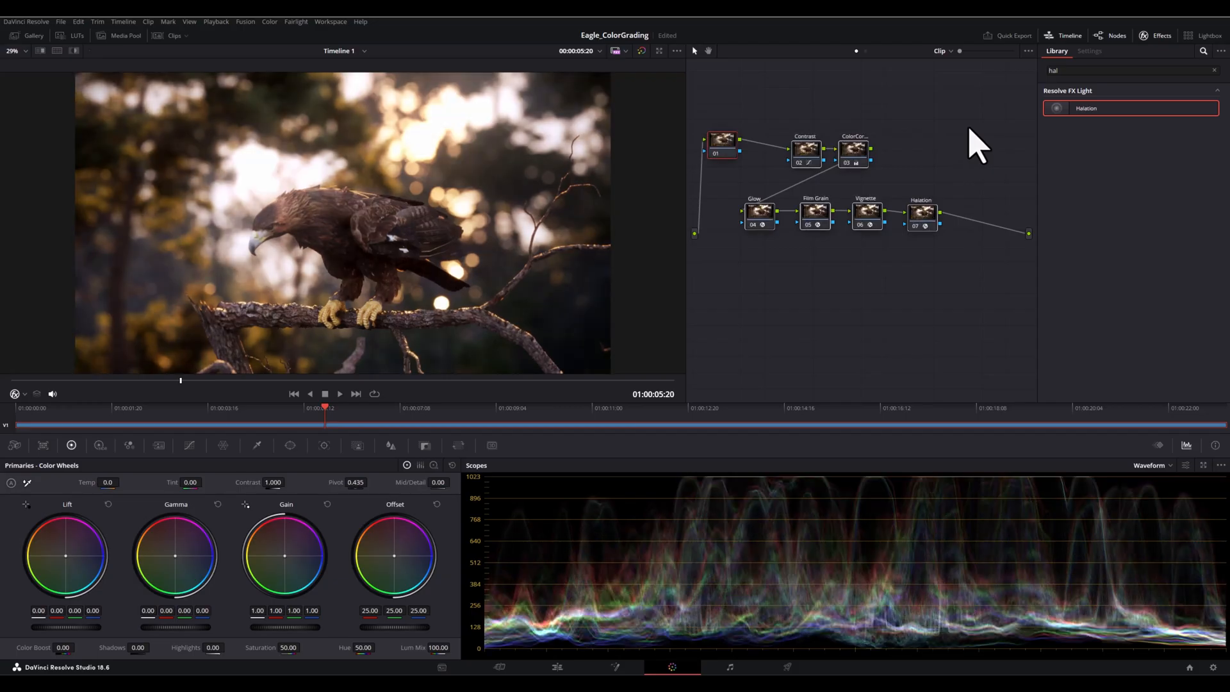
mouse_move(321, 428)
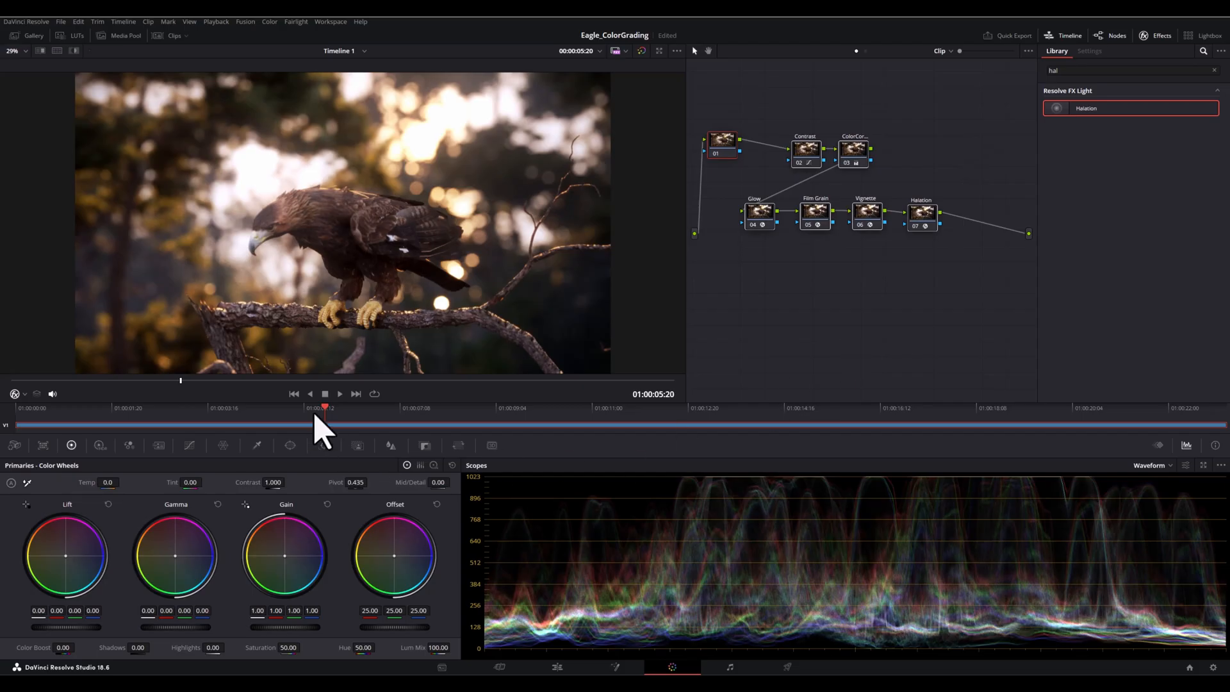
left_click(695, 408)
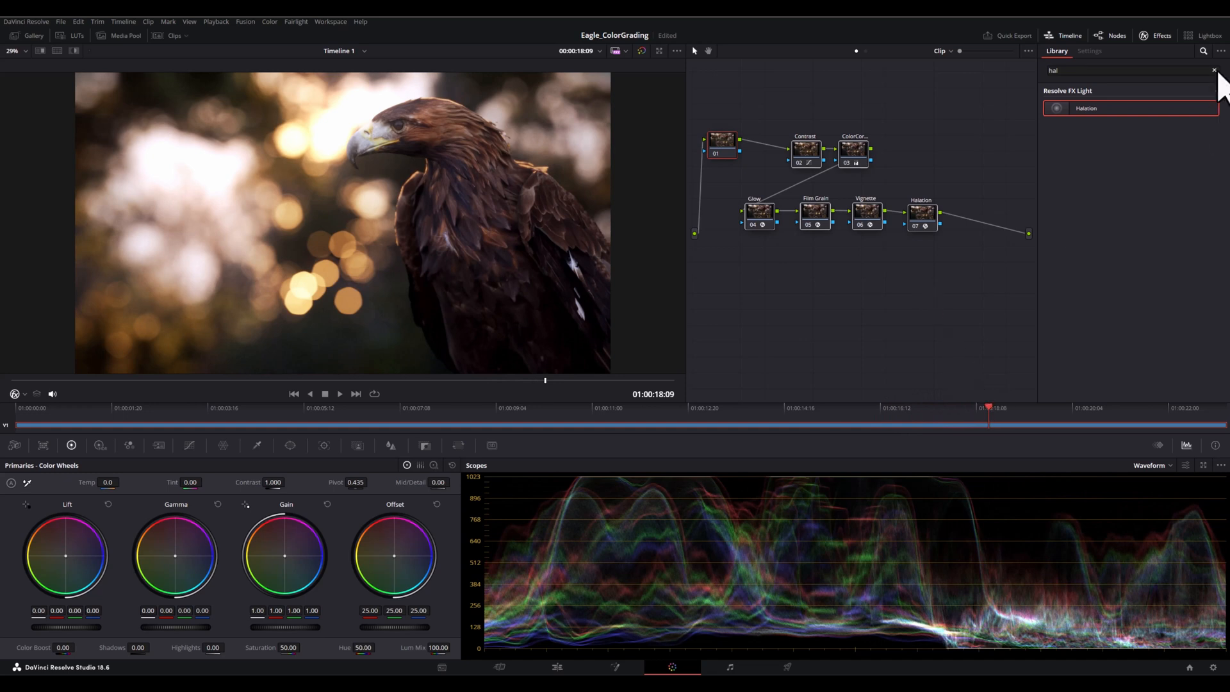
Step: Clear the Effects Library search and scrub the graded eagle clip from about 8 to 16 seconds
left_click(1215, 69)
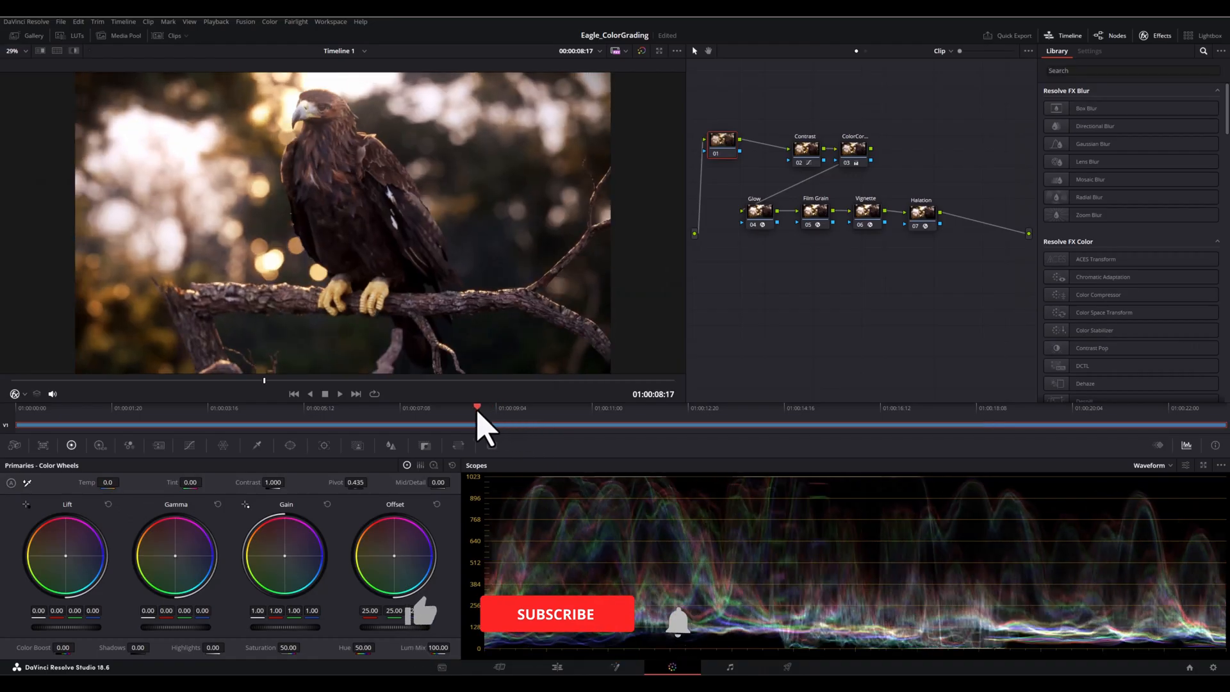
left_click(123, 408)
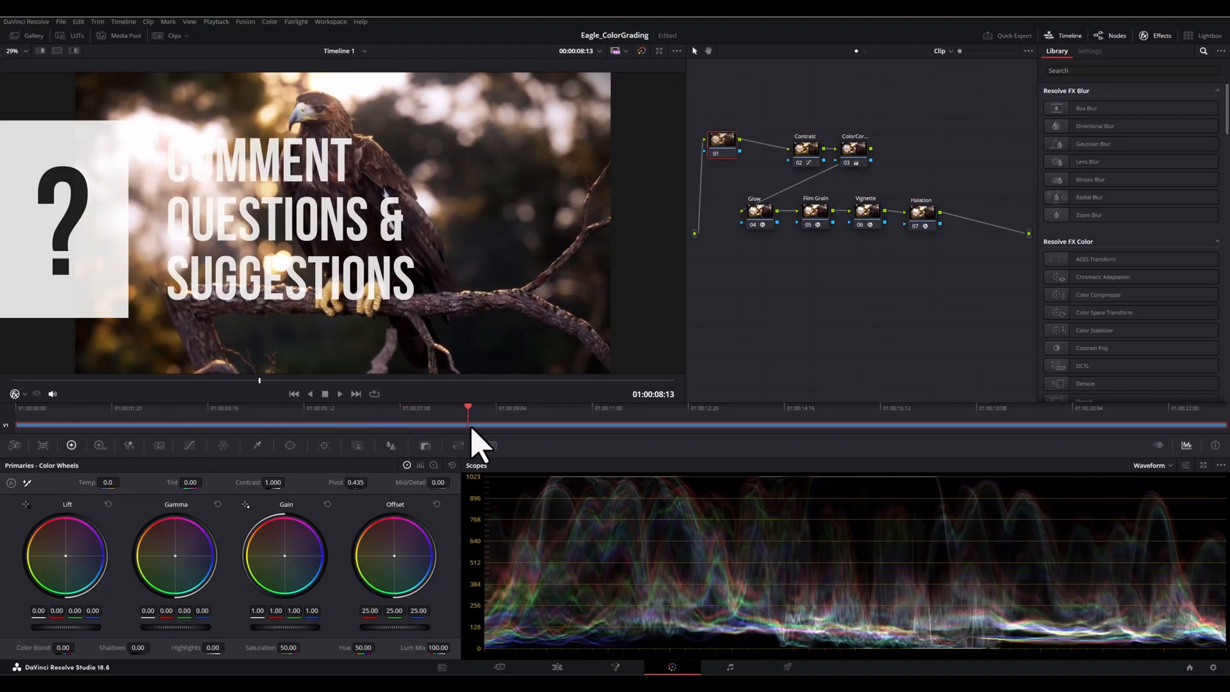
left_click(565, 407)
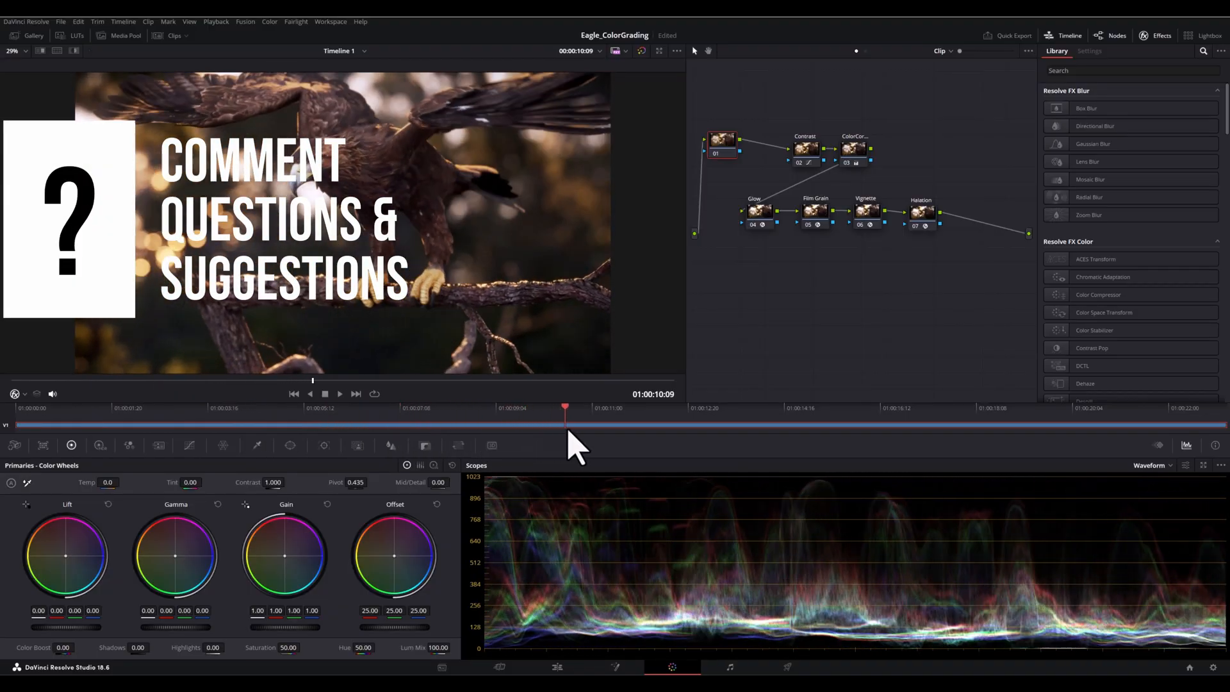
left_click(661, 408)
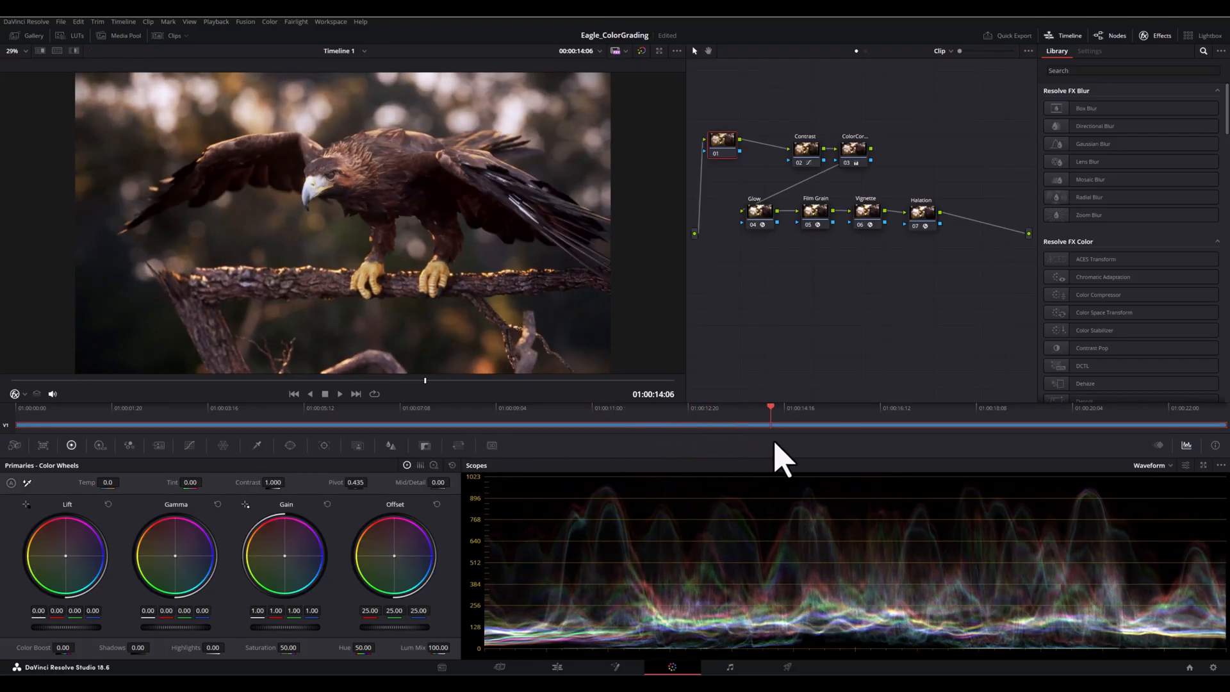
left_click(907, 408)
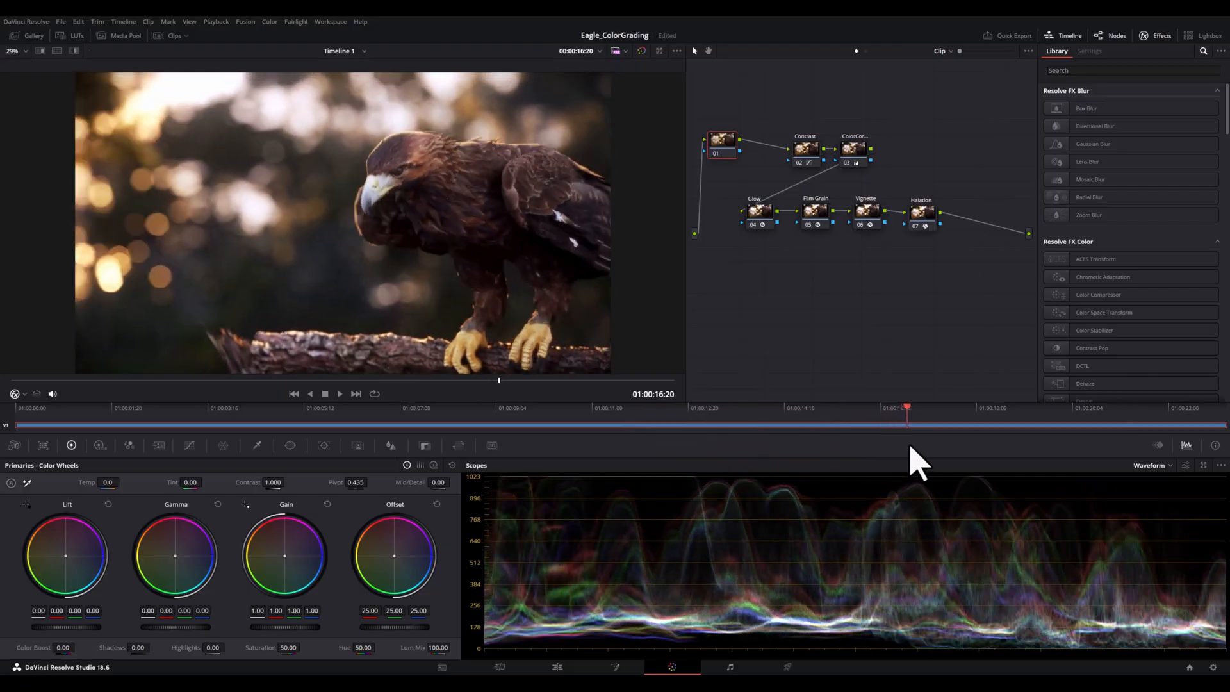